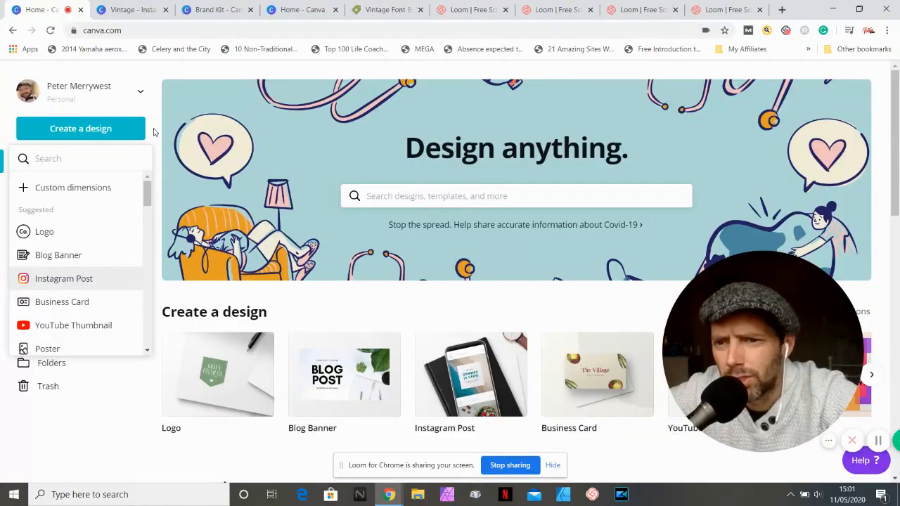
pyautogui.moveTo(140, 177)
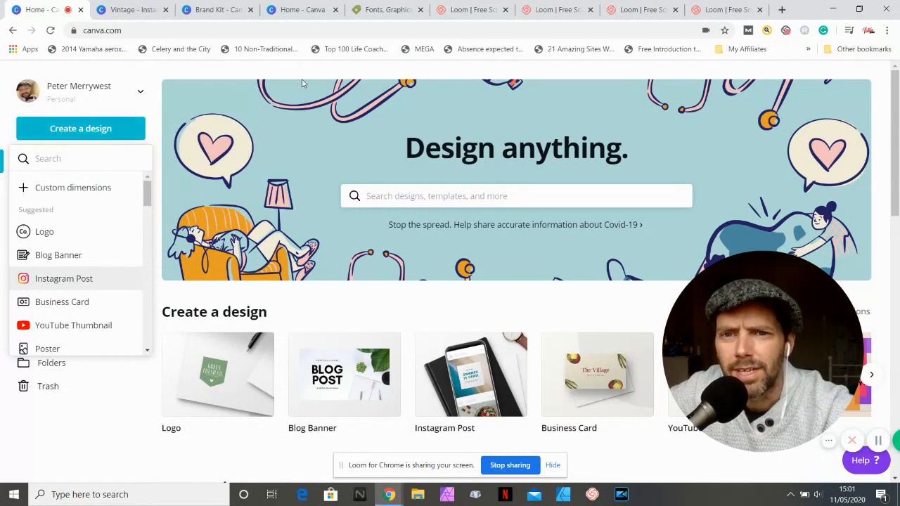
# Search Creative Market for 'Vintage Font', restricted to the Fonts category.
pyautogui.click(386, 9)
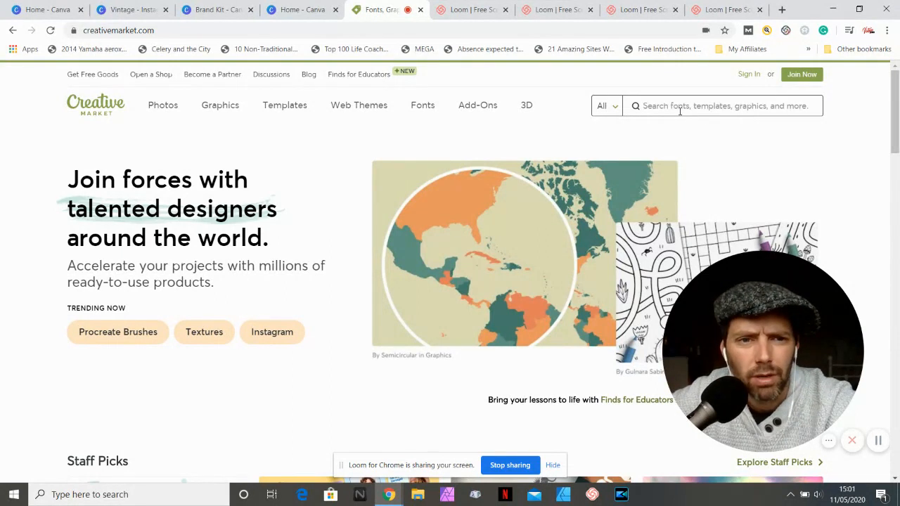
pyautogui.moveTo(668, 123)
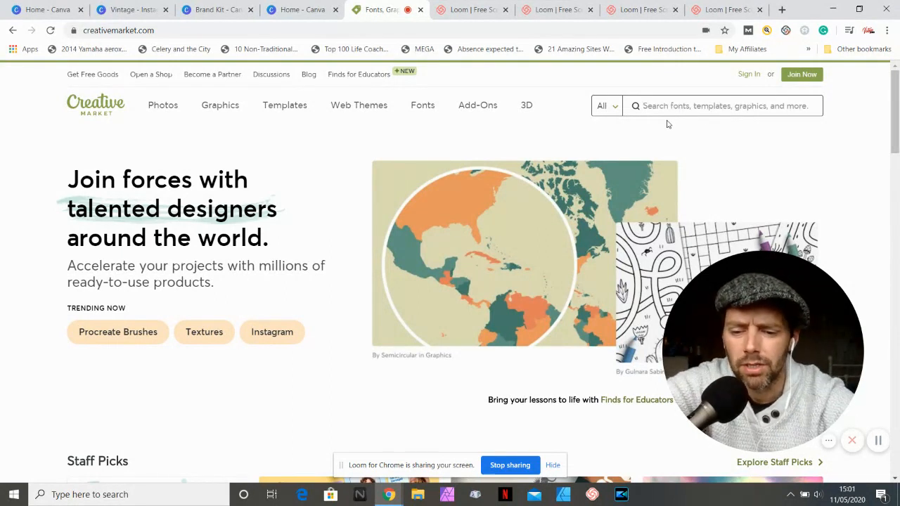
pyautogui.write('VI')
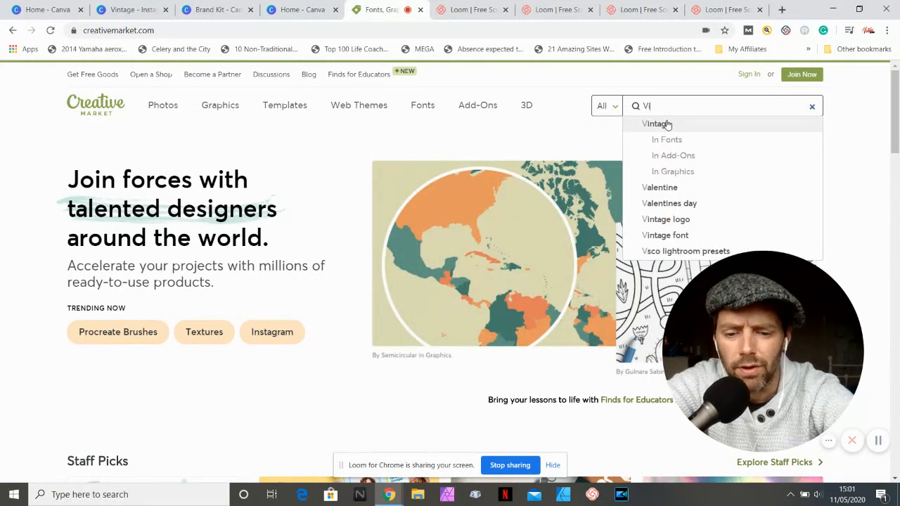
pyautogui.write('intage Font')
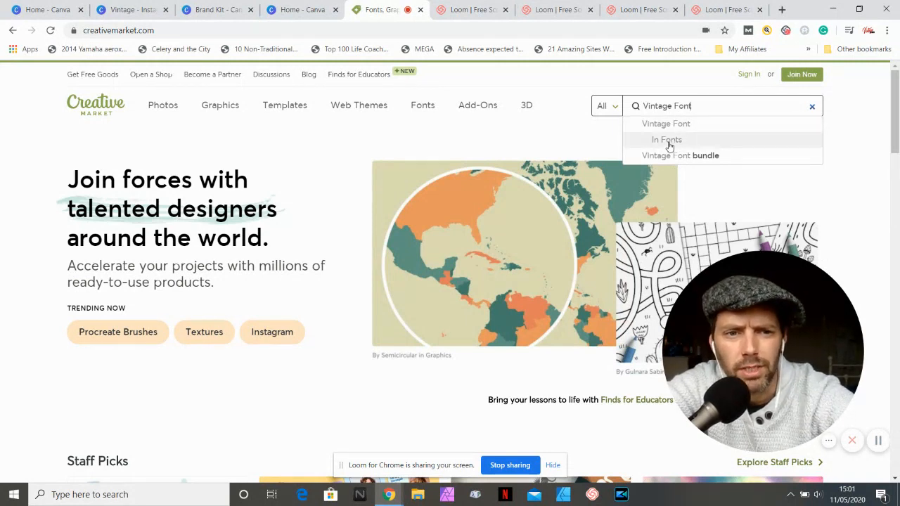
pyautogui.click(667, 140)
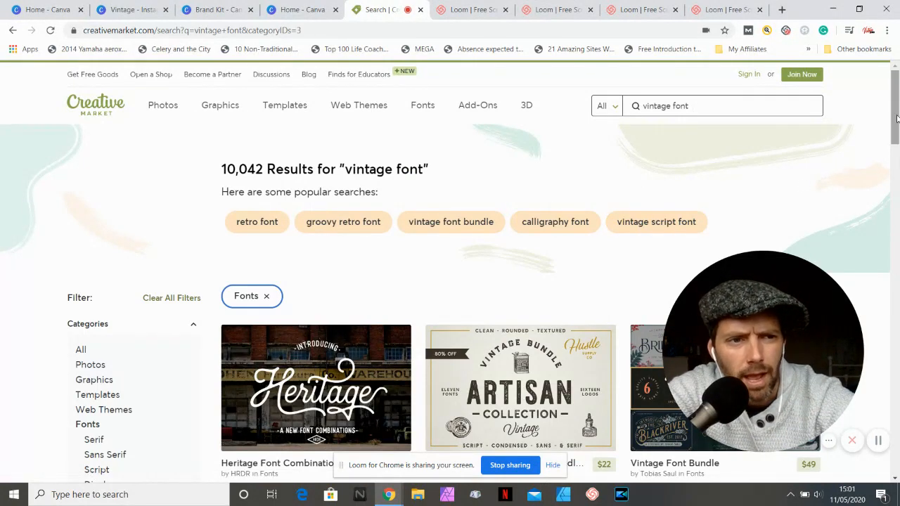
pyautogui.scroll(-3)
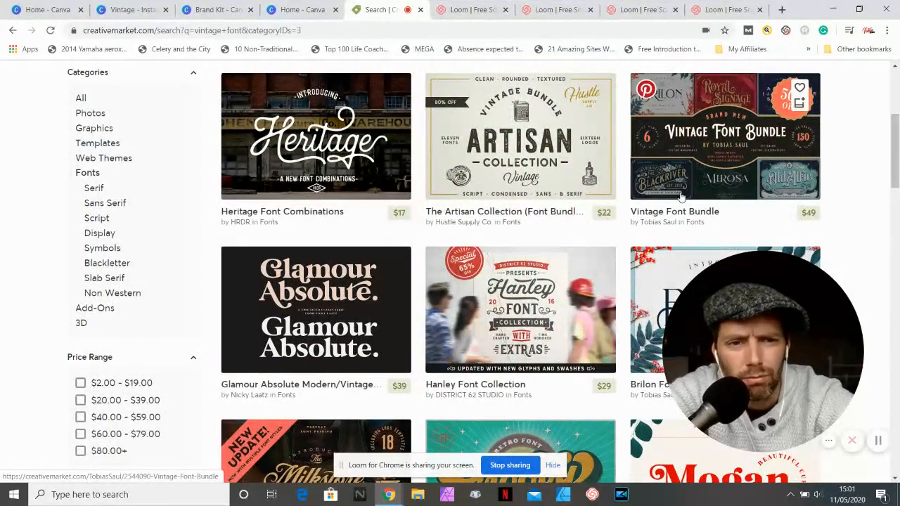
pyautogui.moveTo(710, 233)
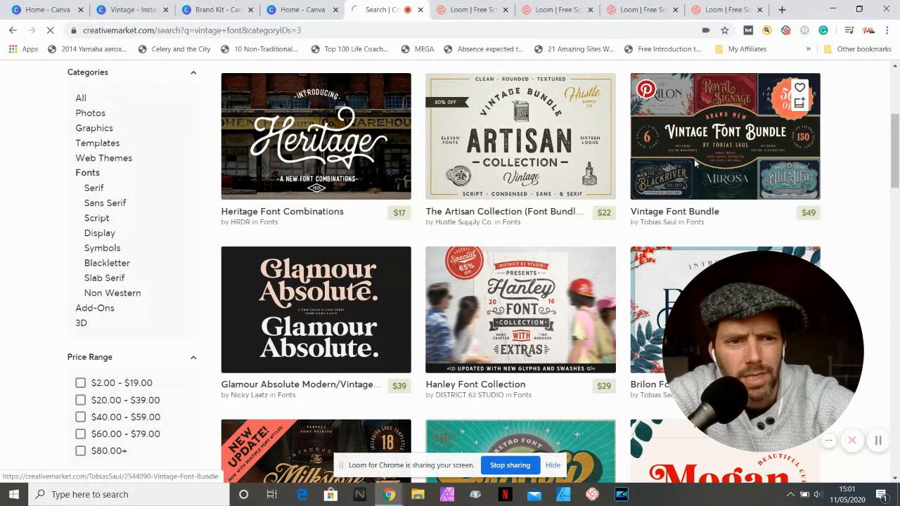
# Open the Vintage Font Bundle listing and browse its Brilon and Blackriver preview images.
pyautogui.click(725, 136)
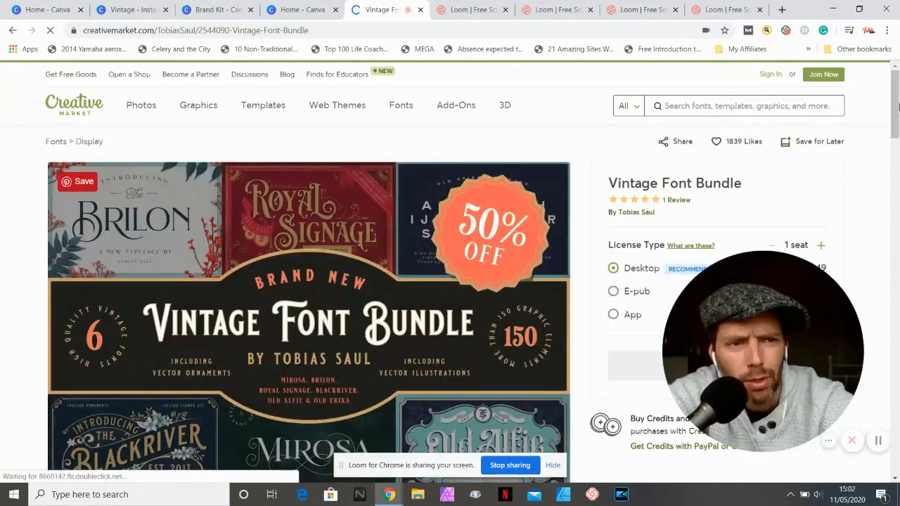
pyautogui.scroll(-3)
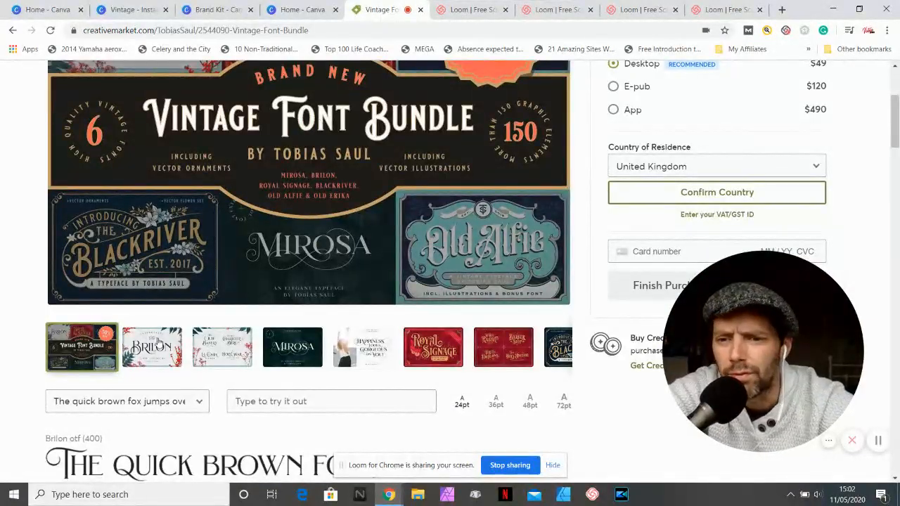
pyautogui.click(152, 347)
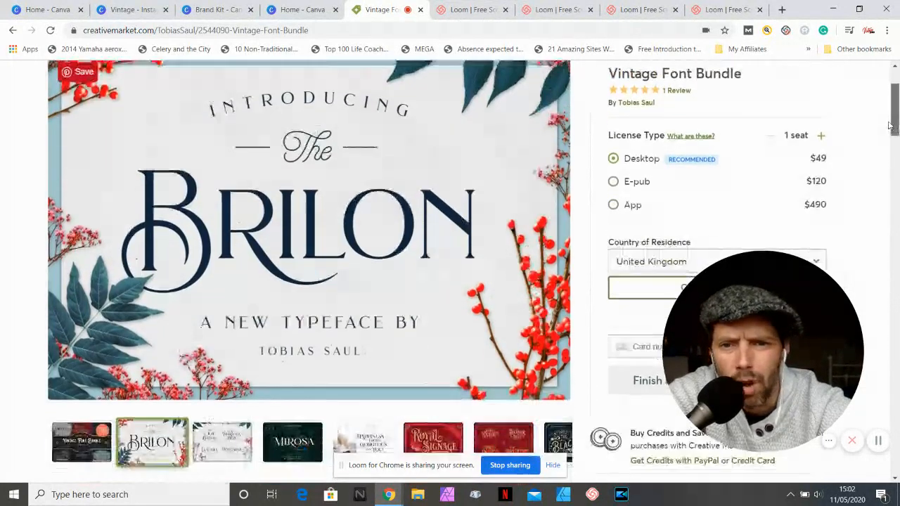
pyautogui.scroll(-3)
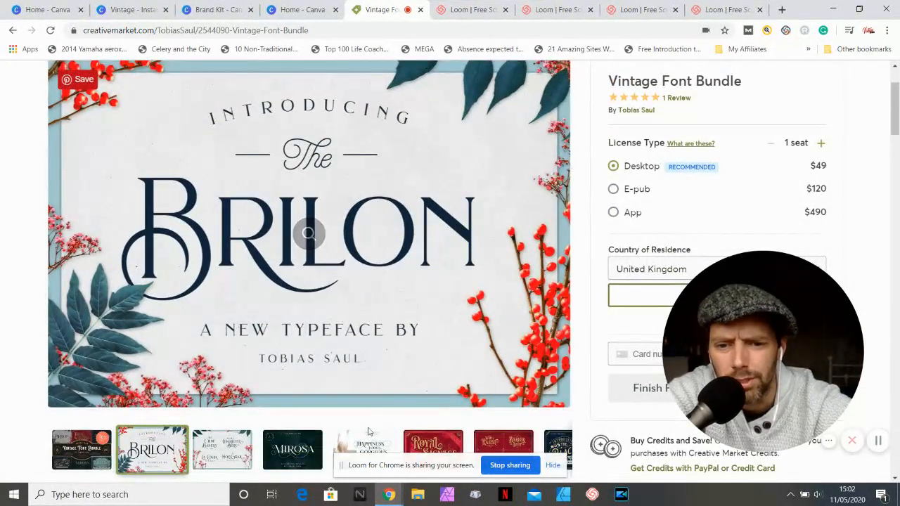
pyautogui.click(433, 449)
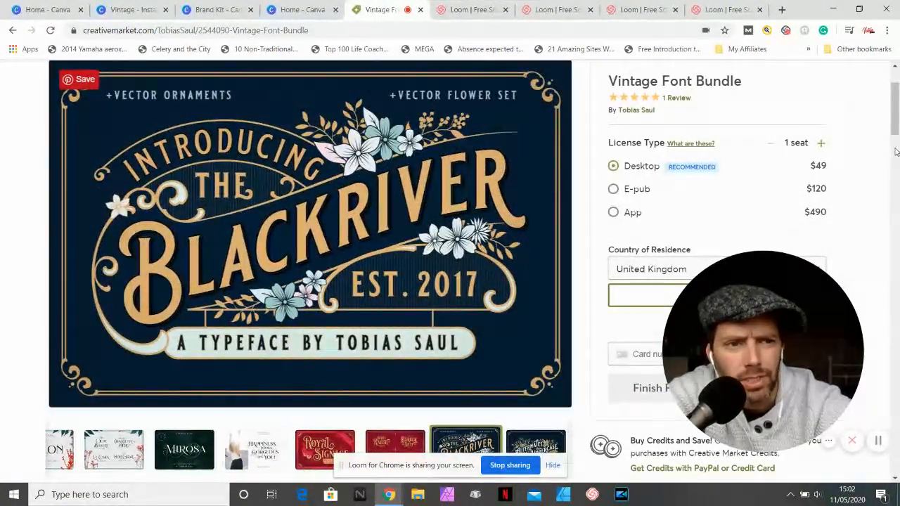
pyautogui.scroll(-3)
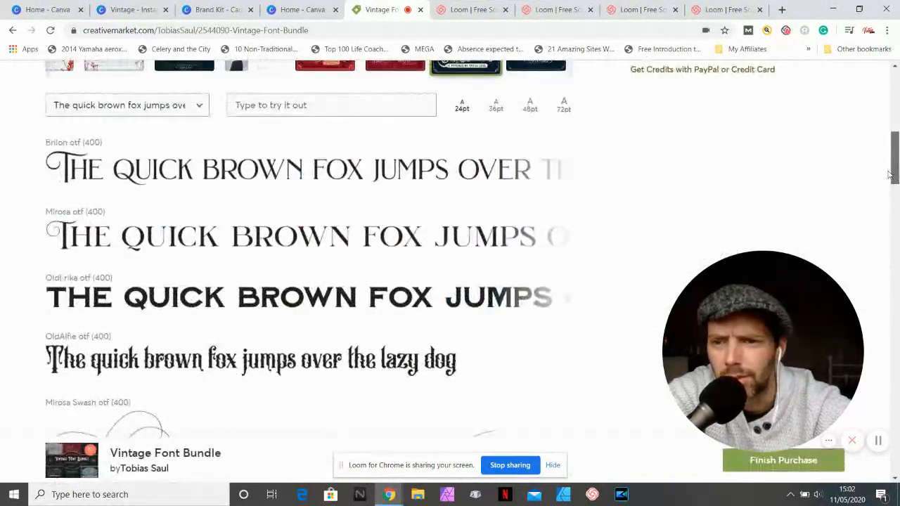
pyautogui.scroll(-3)
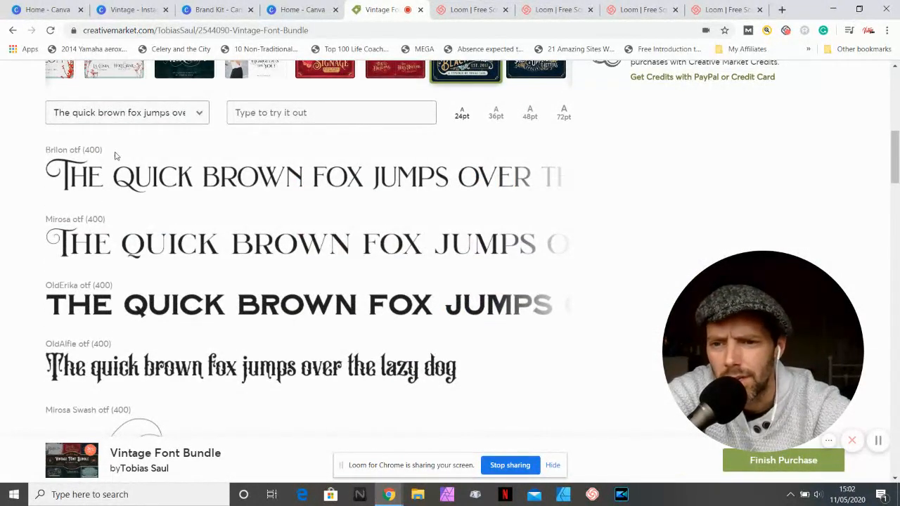
# Enter 'Vintage Pete' as the font tester's sample text.
pyautogui.click(332, 112)
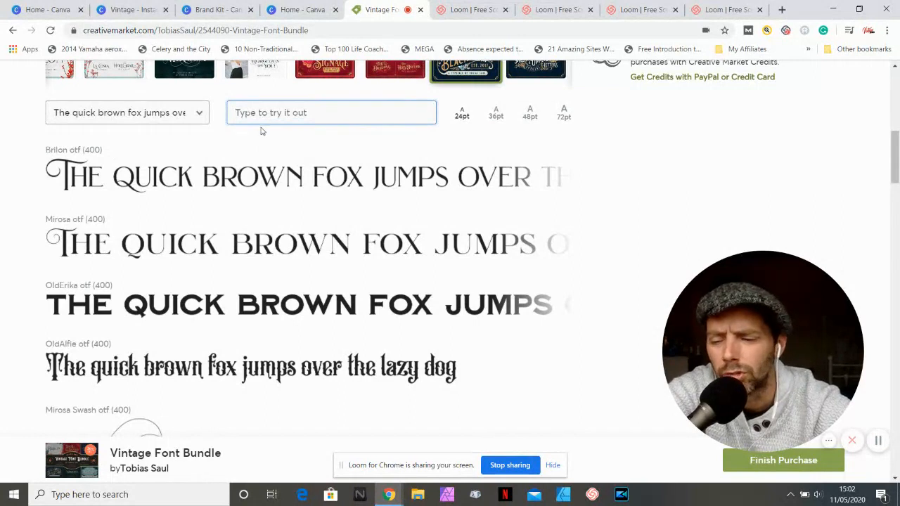
pyautogui.write('V')
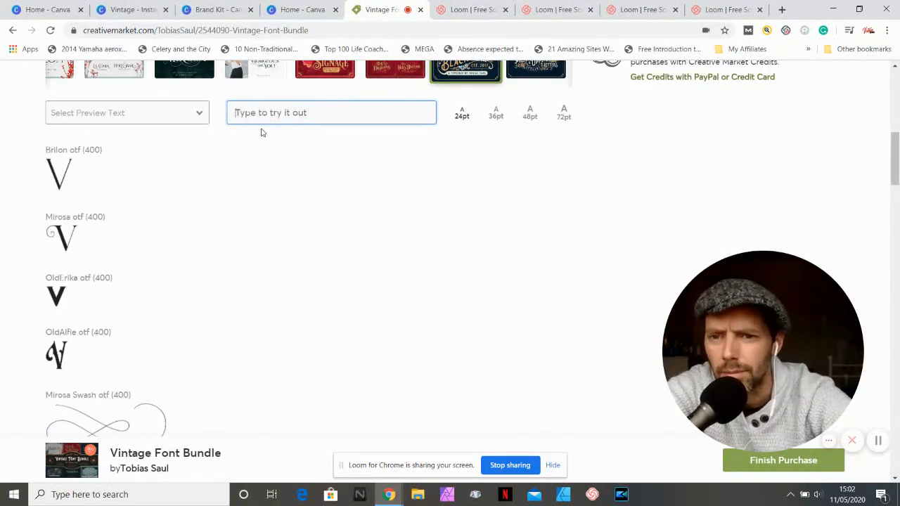
pyautogui.write('Vintage')
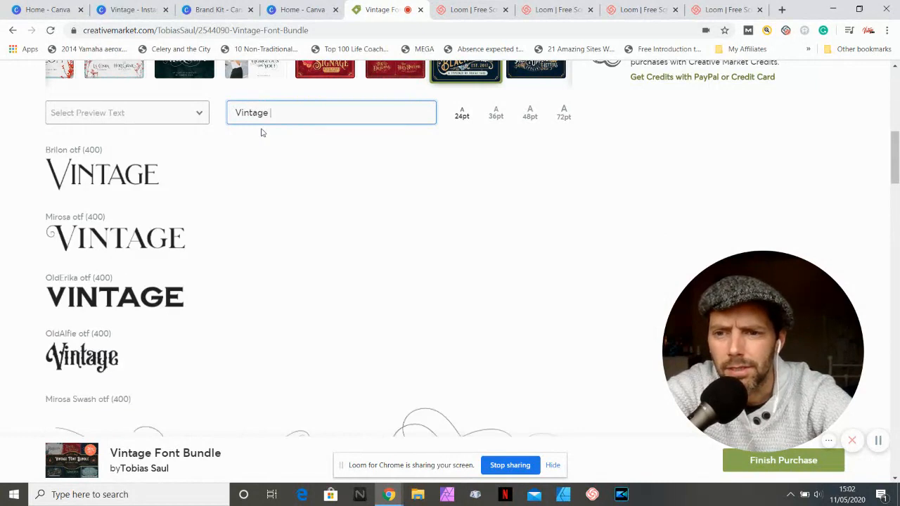
pyautogui.write('Pete')
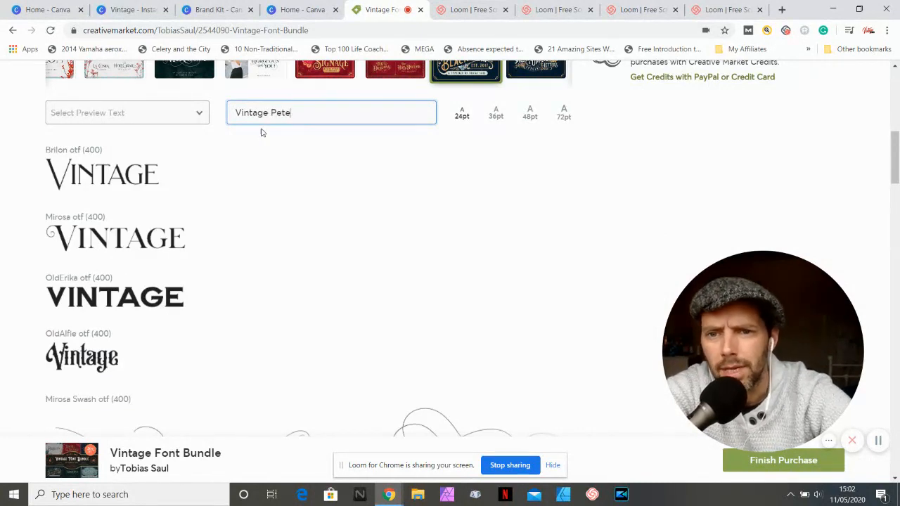
pyautogui.write('Pete')
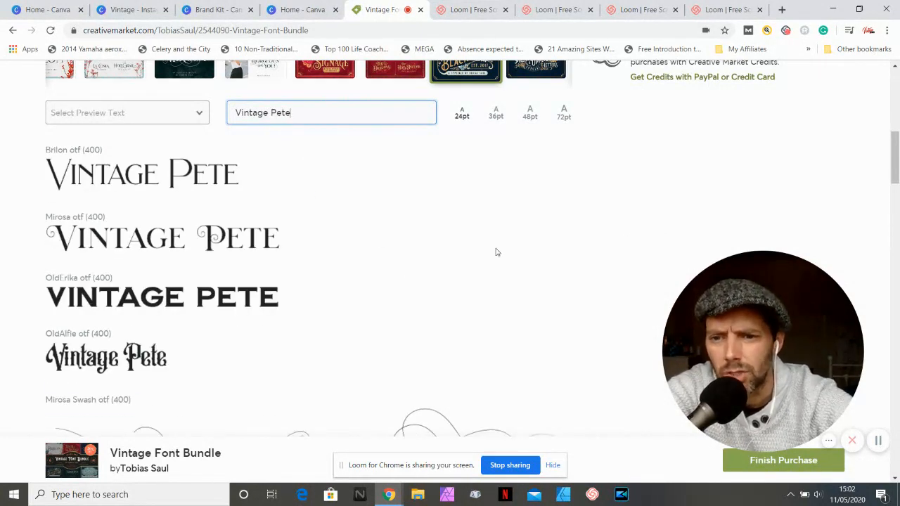
# Scroll through the Brilon, Mirosa, OldErika and OldAlfie previews of the sample text.
pyautogui.scroll(-3)
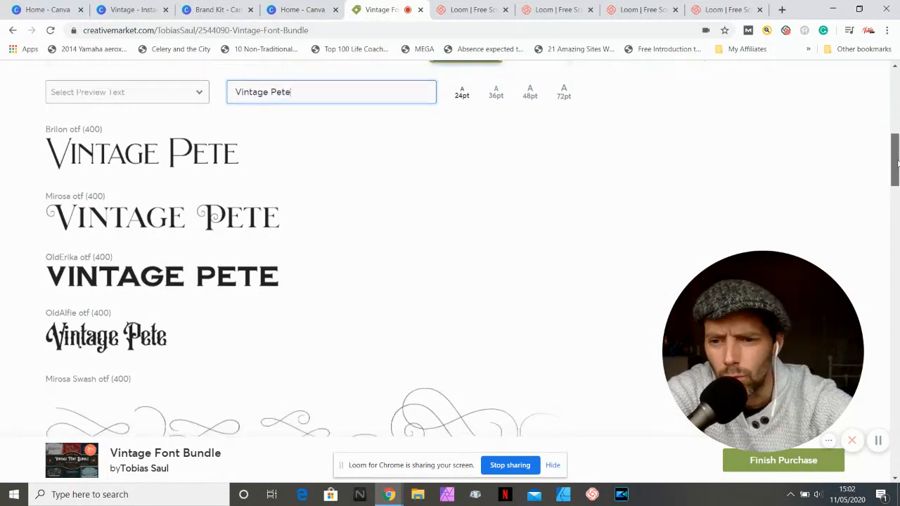
pyautogui.scroll(-3)
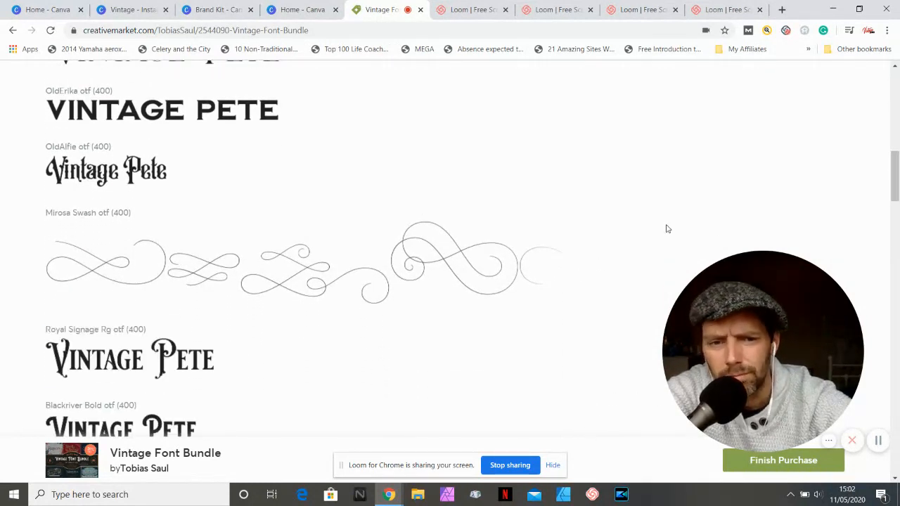
pyautogui.scroll(-3)
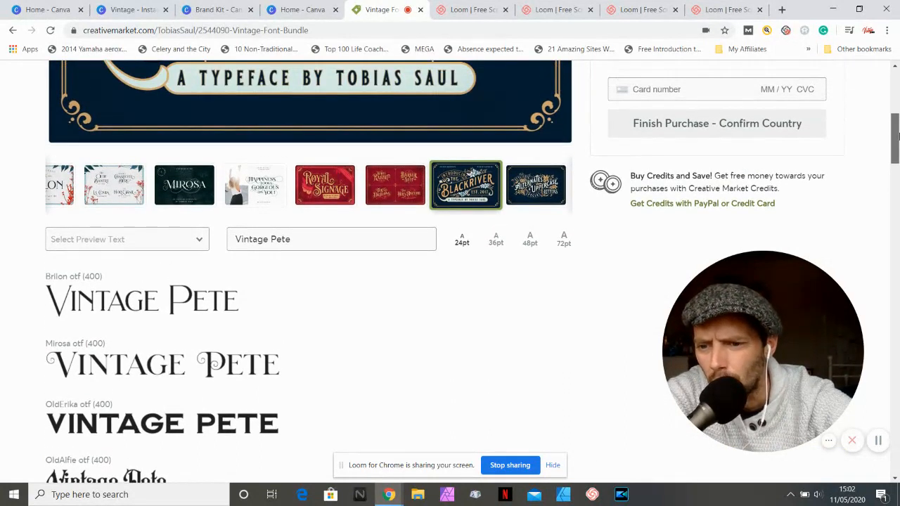
pyautogui.scroll(-3)
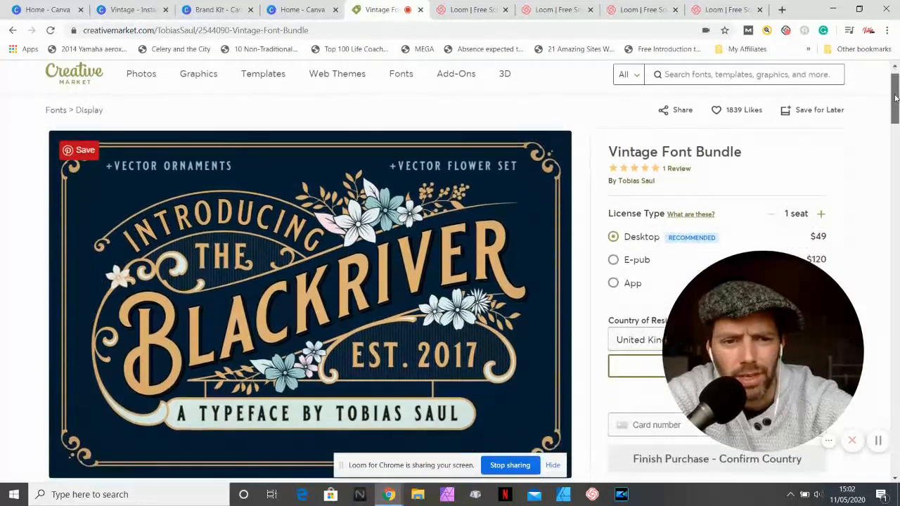
pyautogui.scroll(-3)
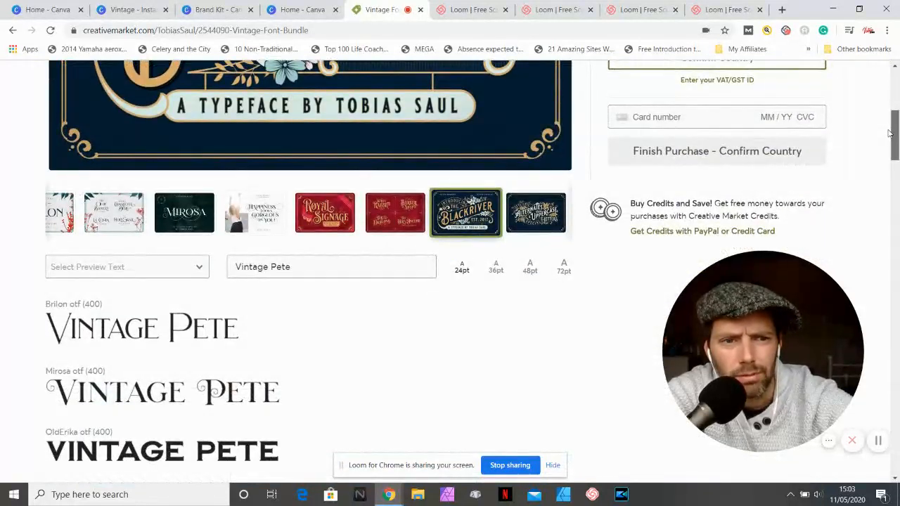
pyautogui.scroll(-3)
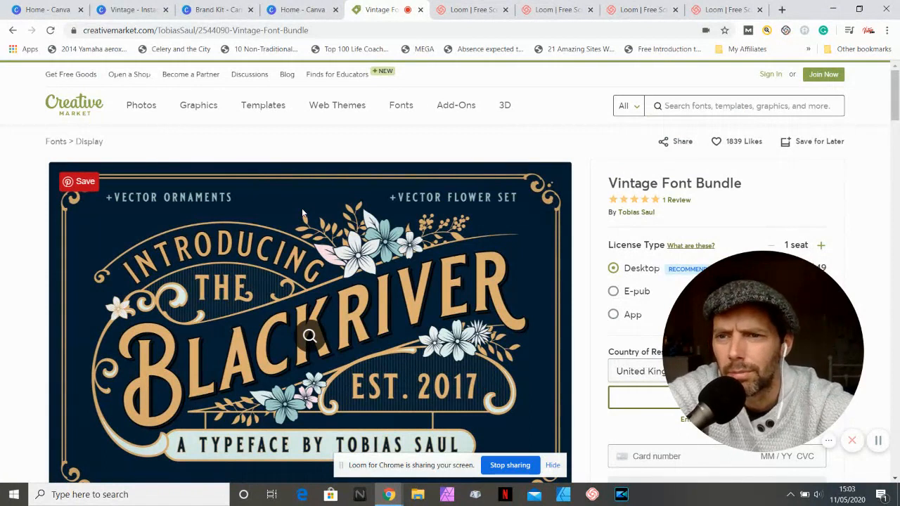
# From the Canva home page, create a new Instagram Post design.
pyautogui.click(46, 9)
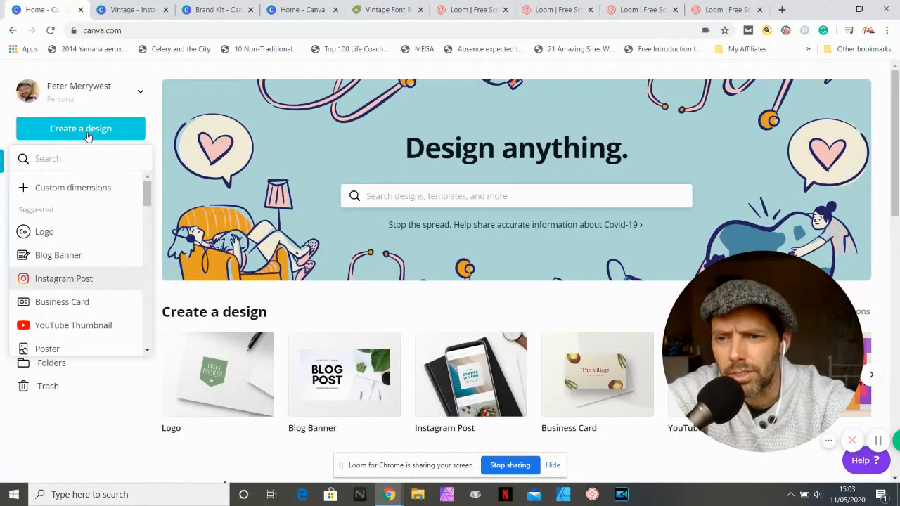
pyautogui.click(80, 128)
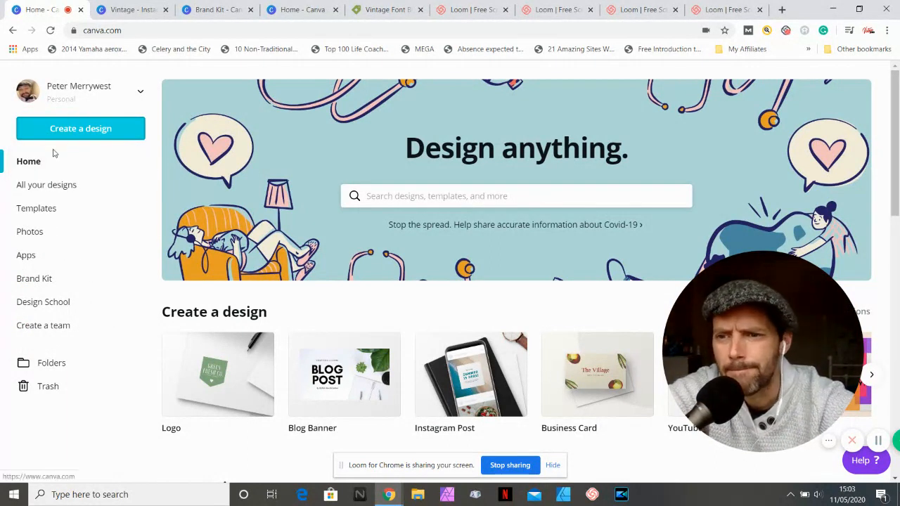
pyautogui.click(80, 128)
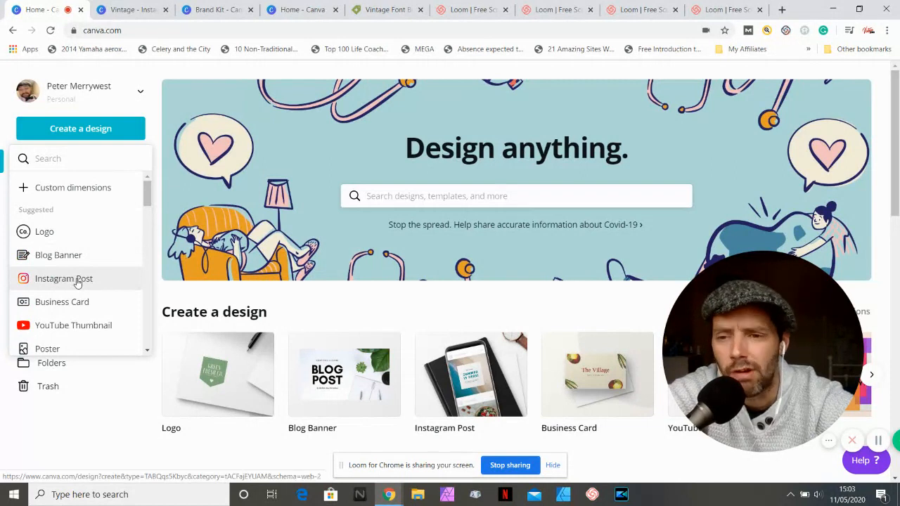
pyautogui.click(63, 279)
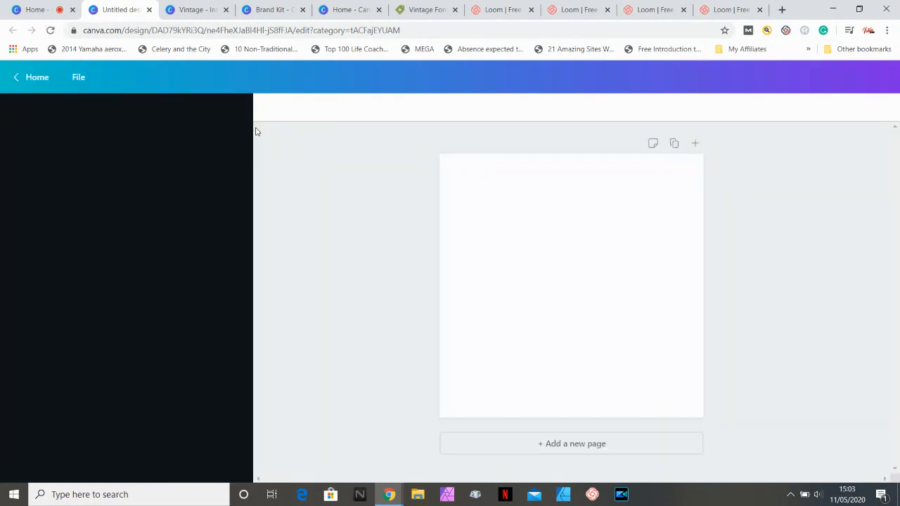
pyautogui.moveTo(296, 205)
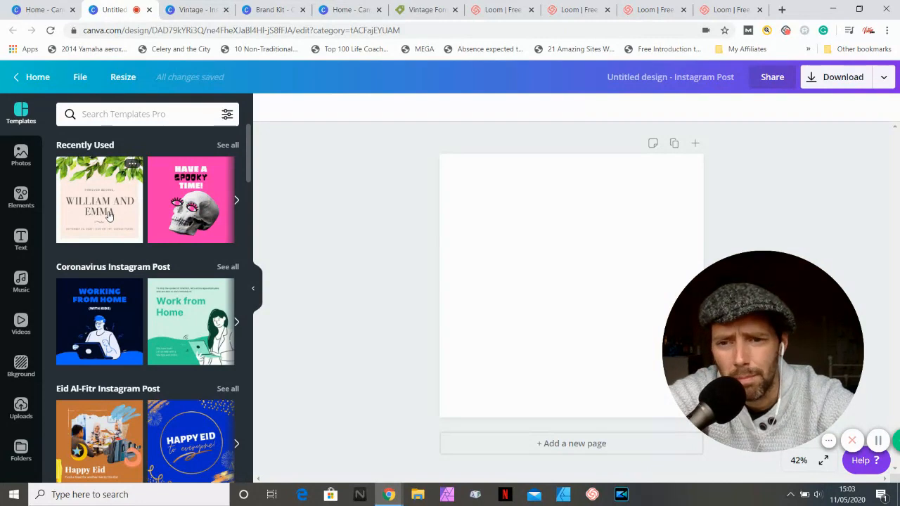
# Apply the recently used William and Emma leafy wedding template.
pyautogui.click(99, 200)
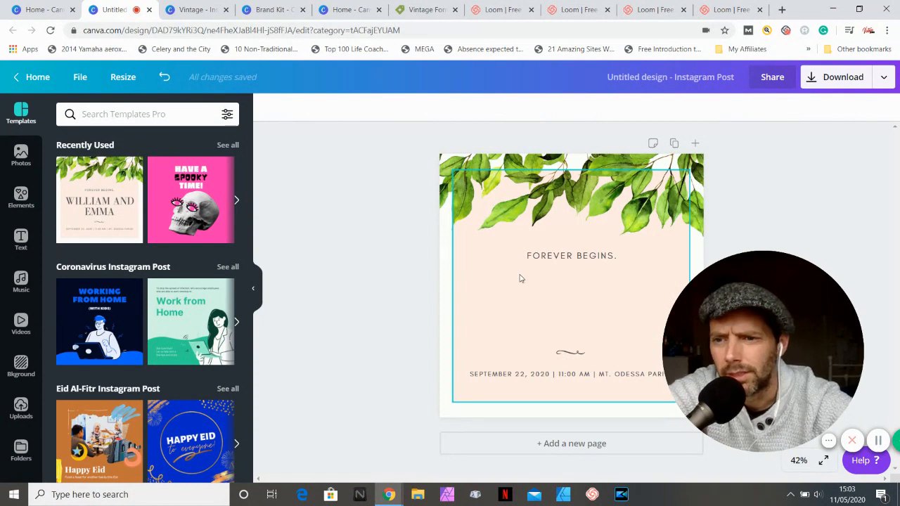
# Add an 'Add a heading' text box below 'Forever begins.' and start editing it.
pyautogui.click(20, 239)
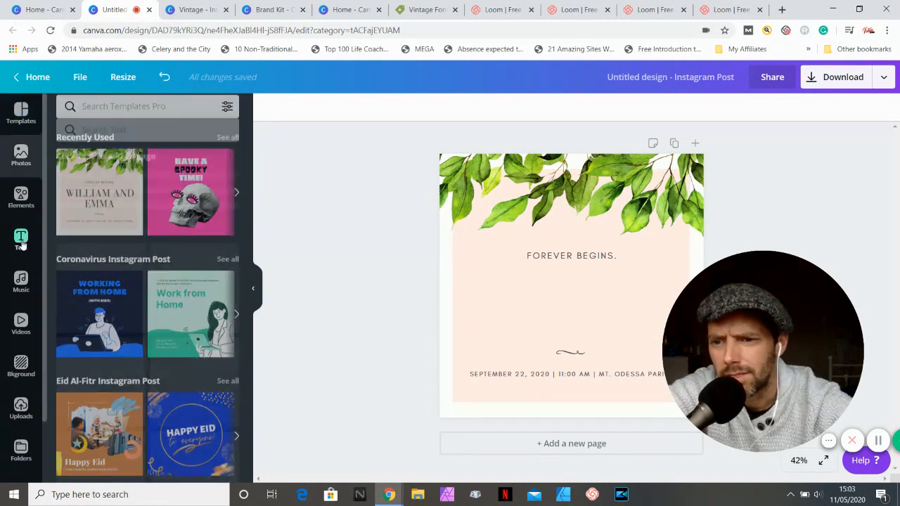
pyautogui.click(20, 240)
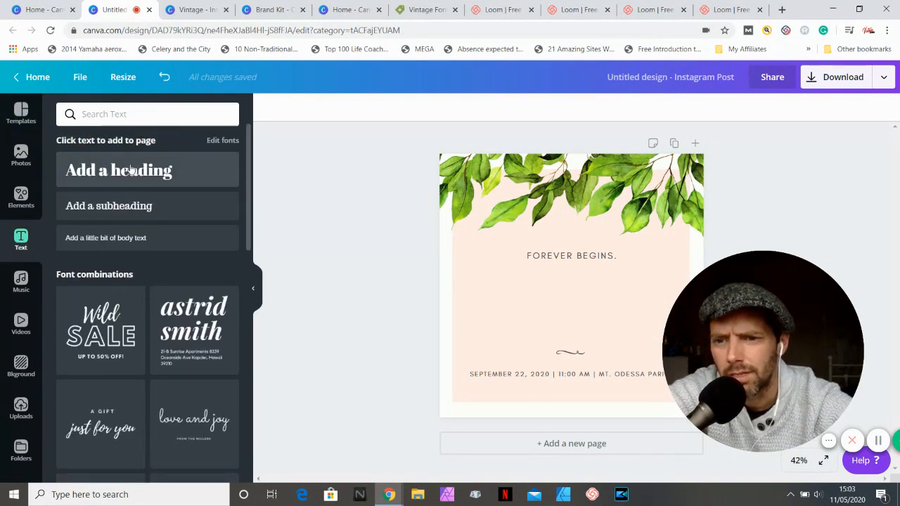
pyautogui.click(118, 170)
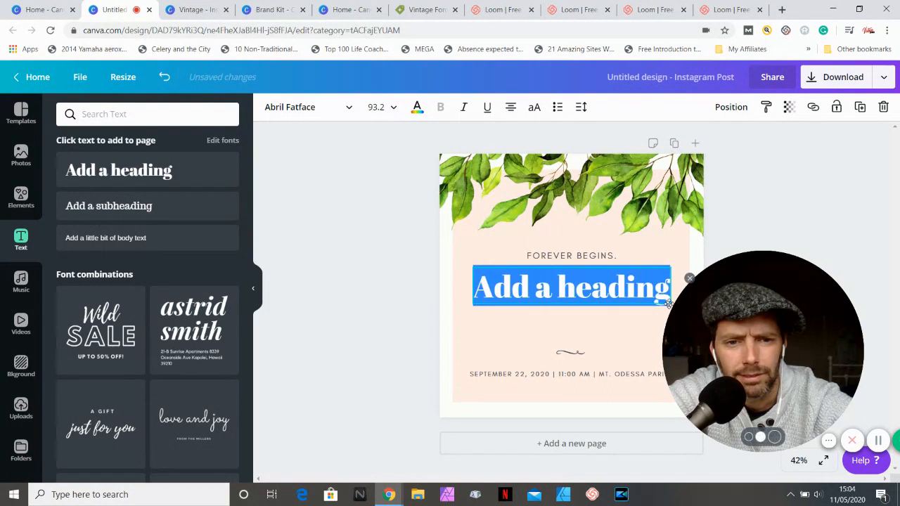
pyautogui.click(572, 286)
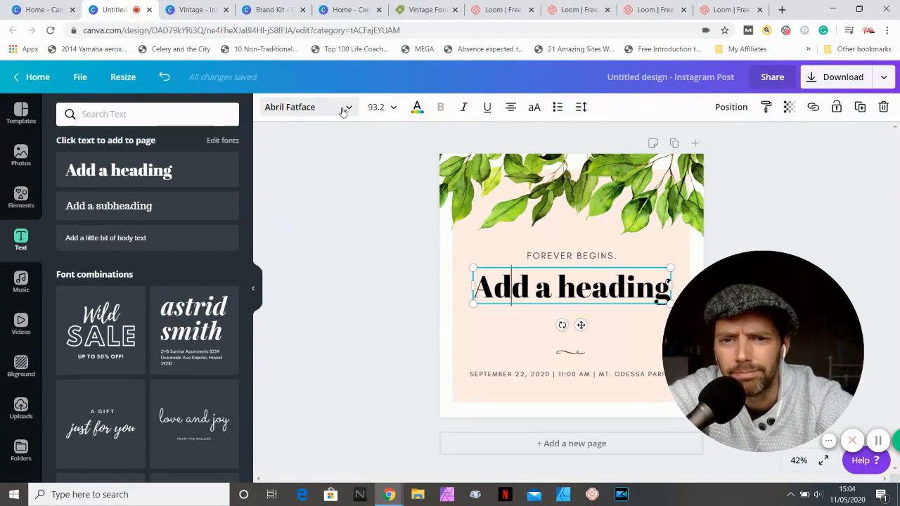
# Open the heading's font list and scroll through Recently Used, Brand and Uploaded fonts.
pyautogui.click(308, 107)
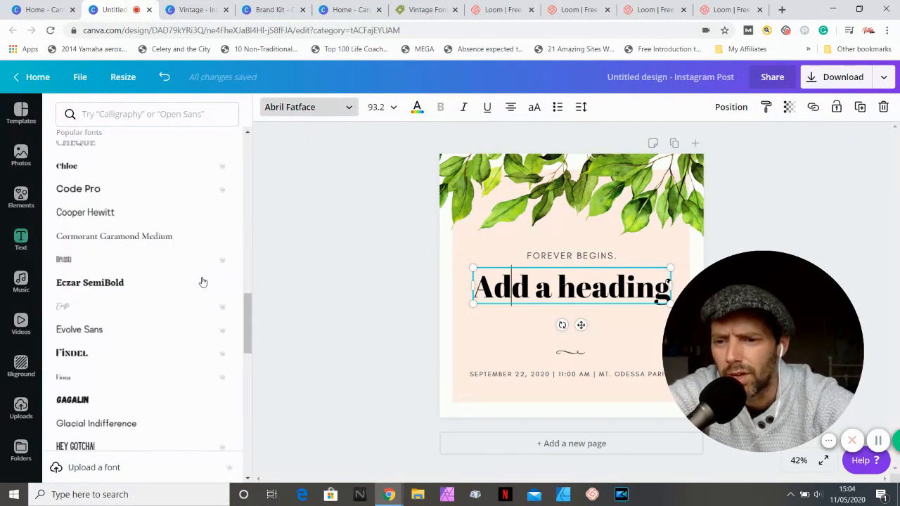
pyautogui.scroll(-3)
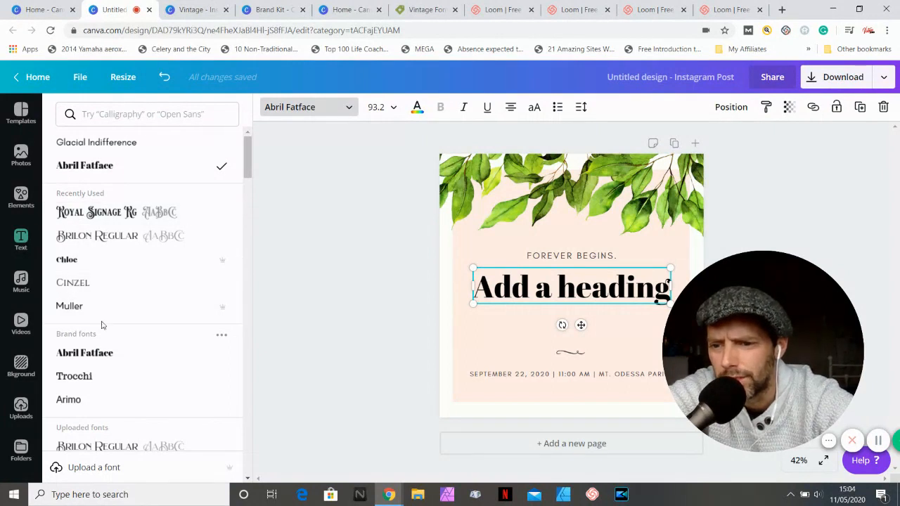
pyautogui.moveTo(224, 181)
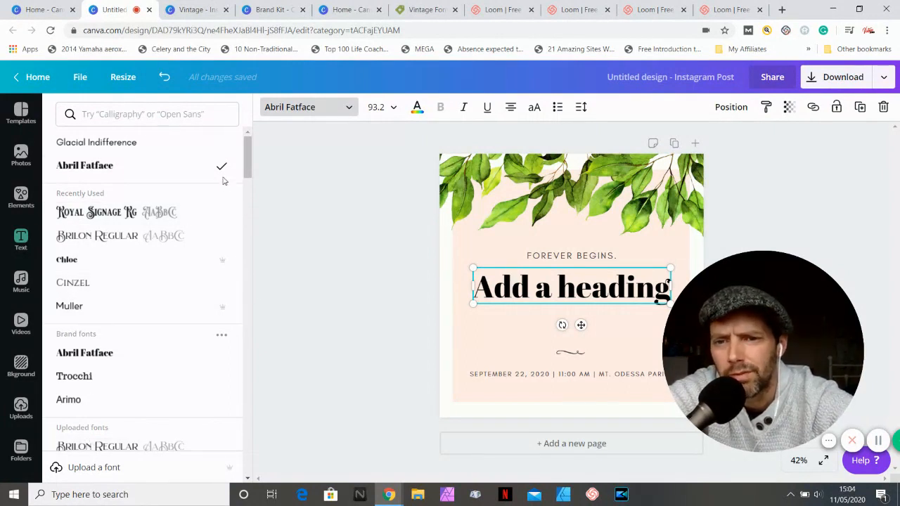
pyautogui.scroll(-3)
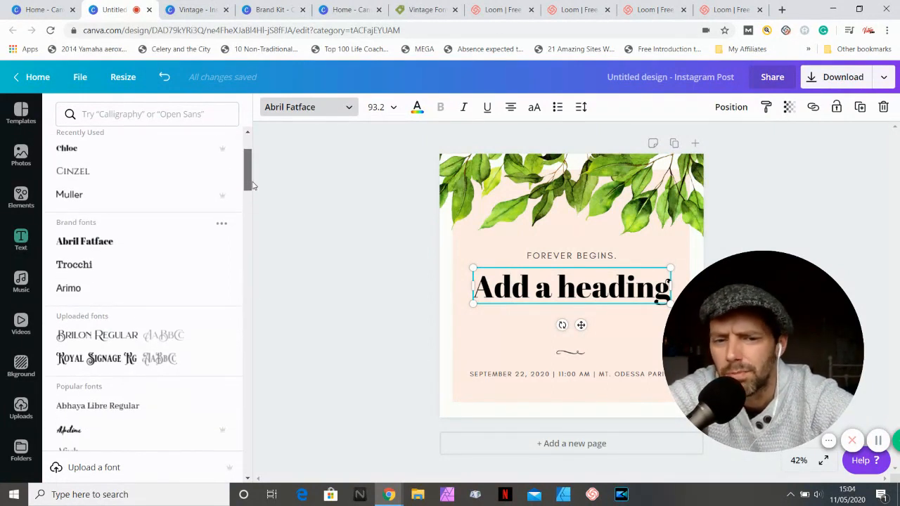
pyautogui.scroll(-3)
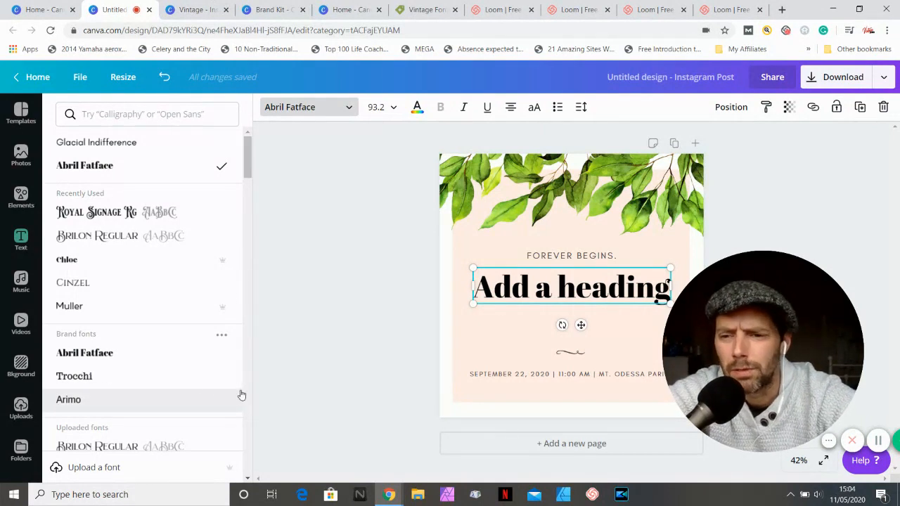
pyautogui.moveTo(185, 399)
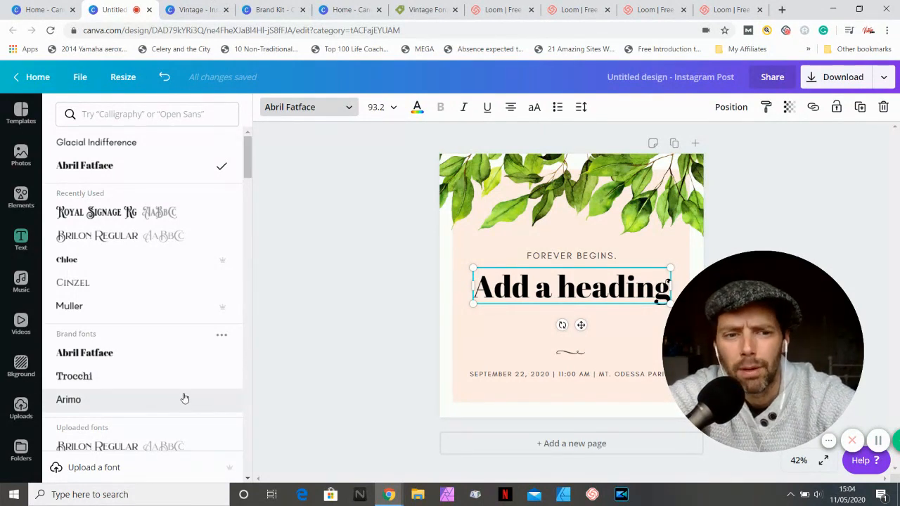
pyautogui.moveTo(153, 411)
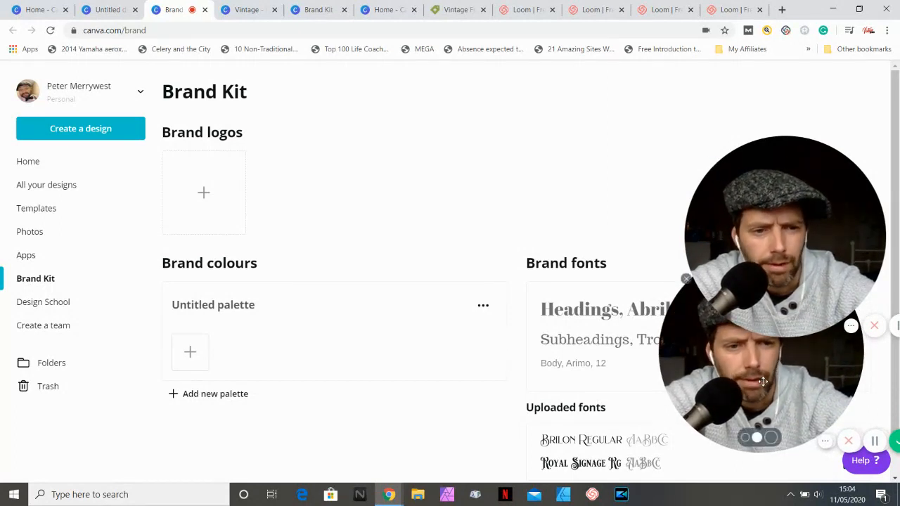
# On the Brand Kit page, choose Upload a font under Uploaded fonts.
pyautogui.scroll(-3)
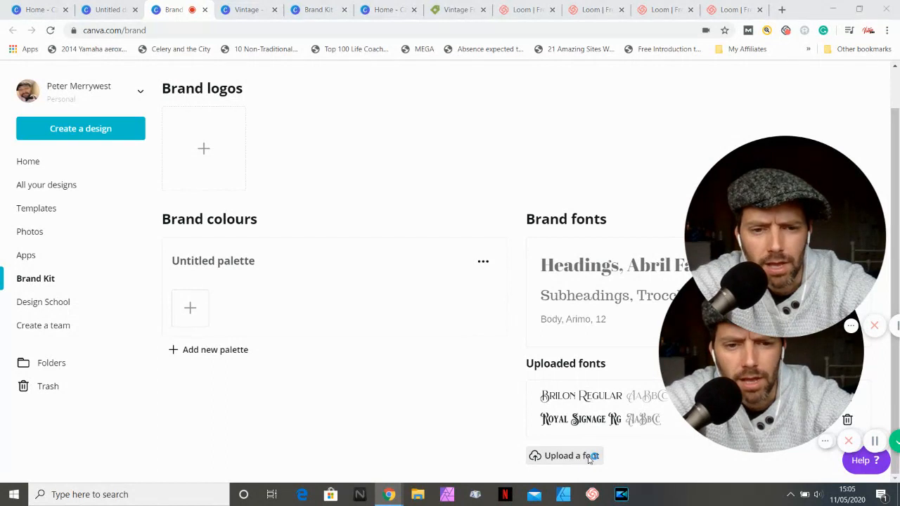
pyautogui.click(565, 456)
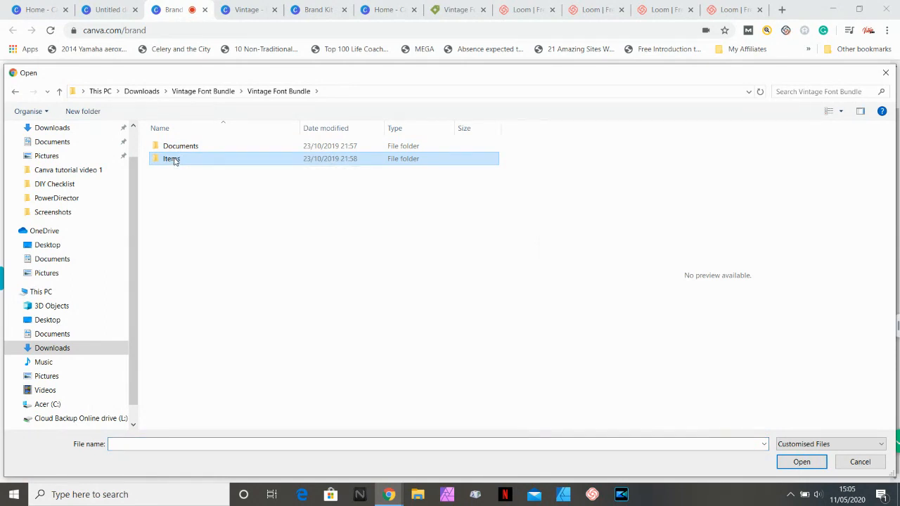
# Navigate through Items, Mirosa+Swash Font and Fonts into the Mirosa font folder.
pyautogui.doubleClick(170, 158)
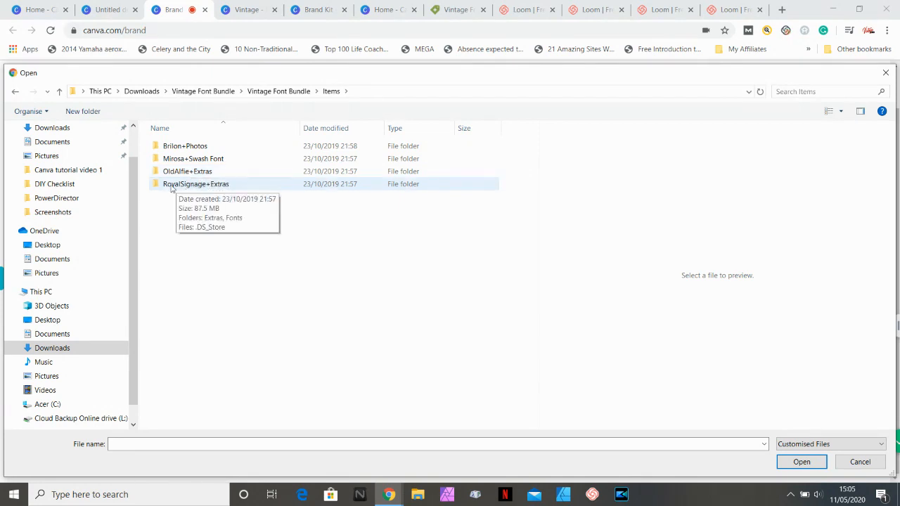
pyautogui.click(187, 171)
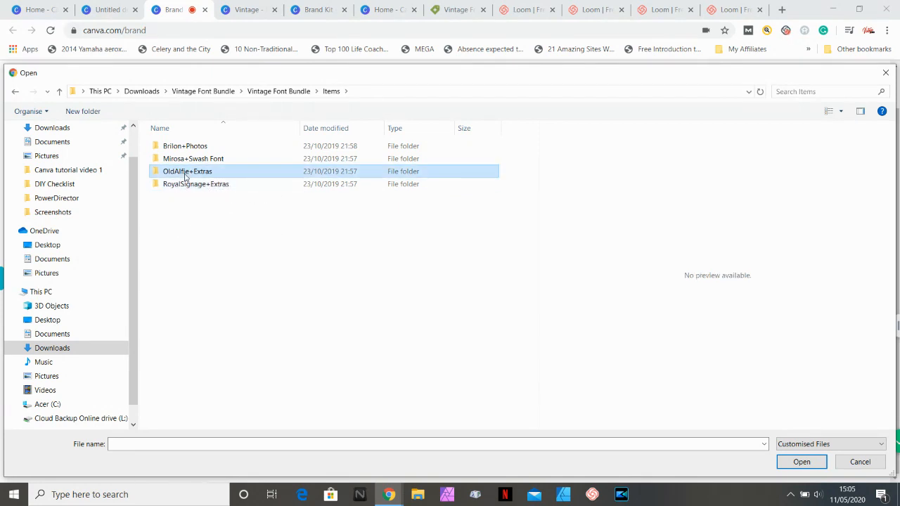
pyautogui.click(193, 158)
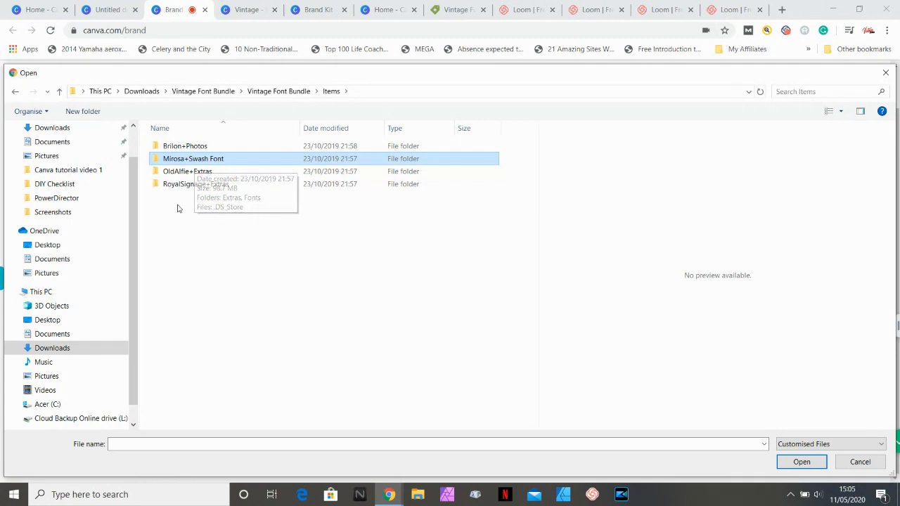
pyautogui.doubleClick(193, 158)
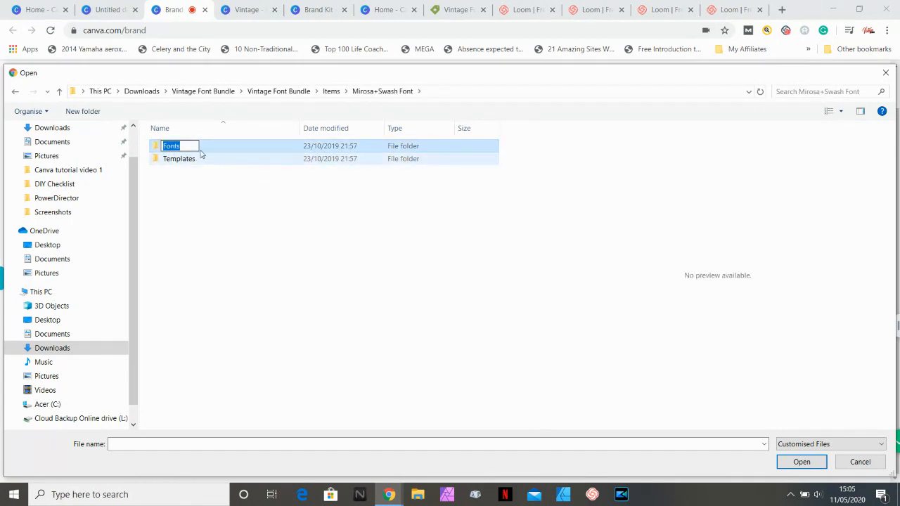
pyautogui.doubleClick(170, 145)
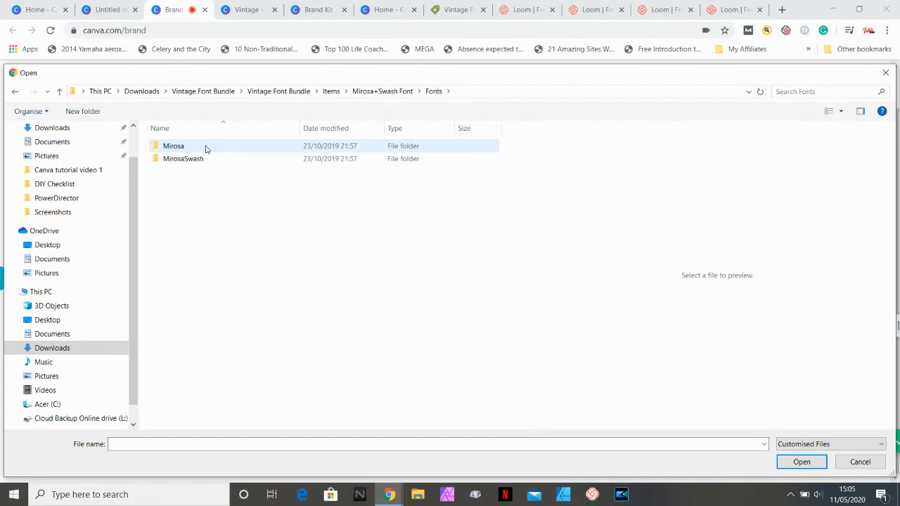
pyautogui.moveTo(182, 158)
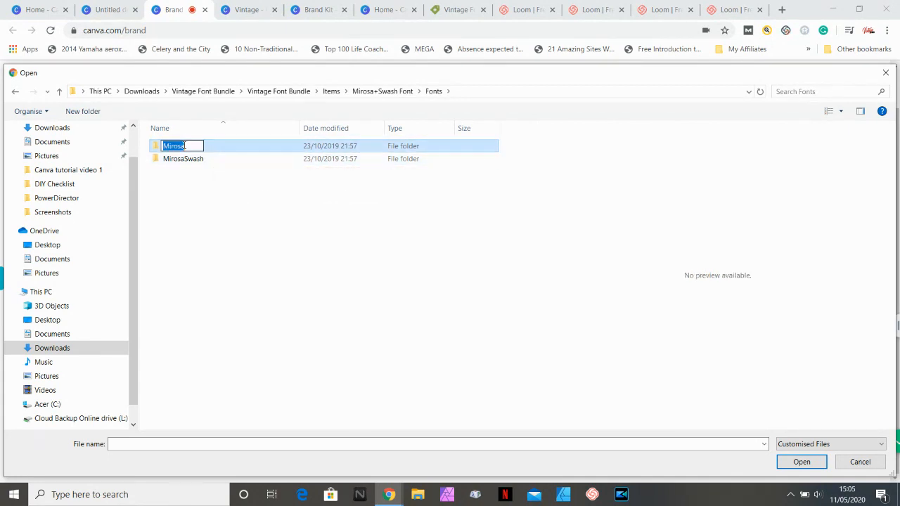
pyautogui.doubleClick(173, 146)
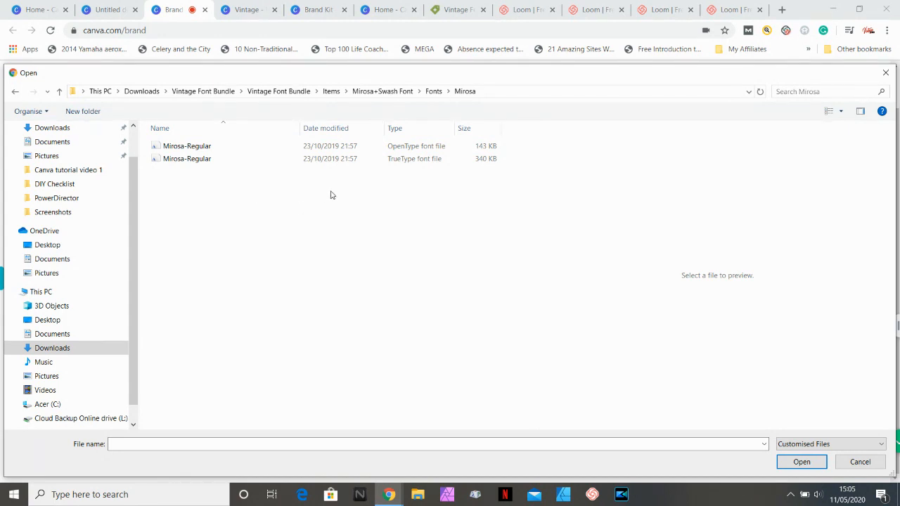
# Select the Mirosa-Regular OpenType file and open it for upload.
pyautogui.click(186, 159)
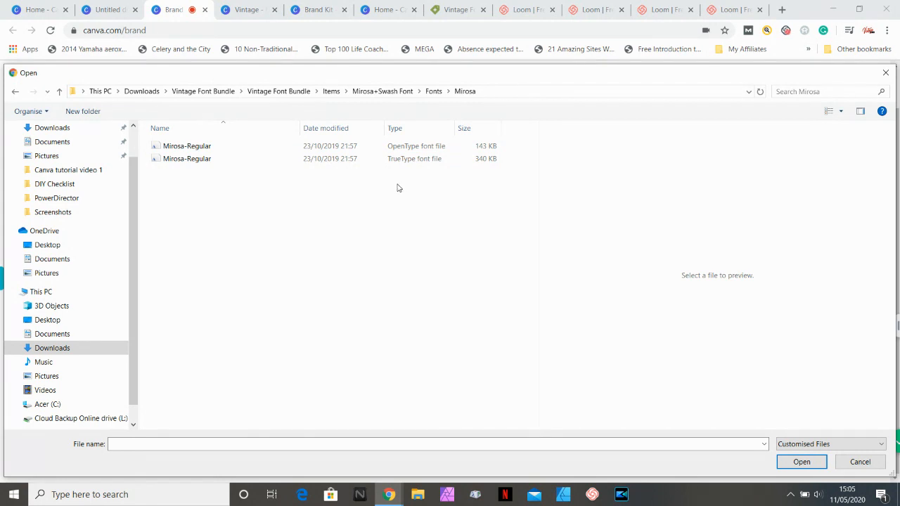
pyautogui.click(187, 145)
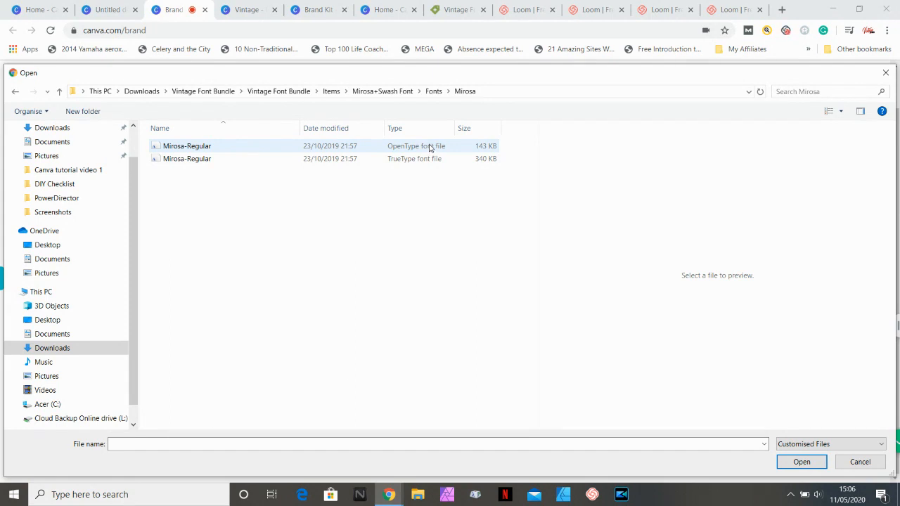
pyautogui.click(188, 146)
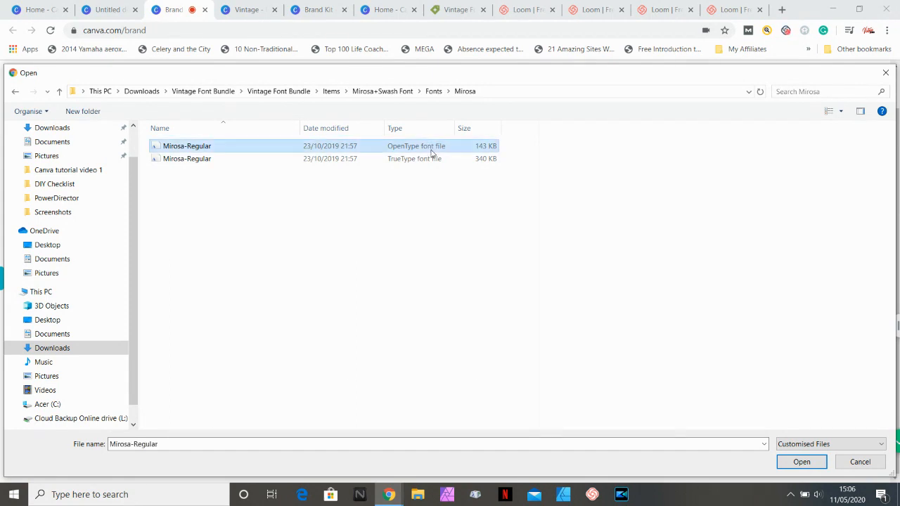
pyautogui.click(187, 146)
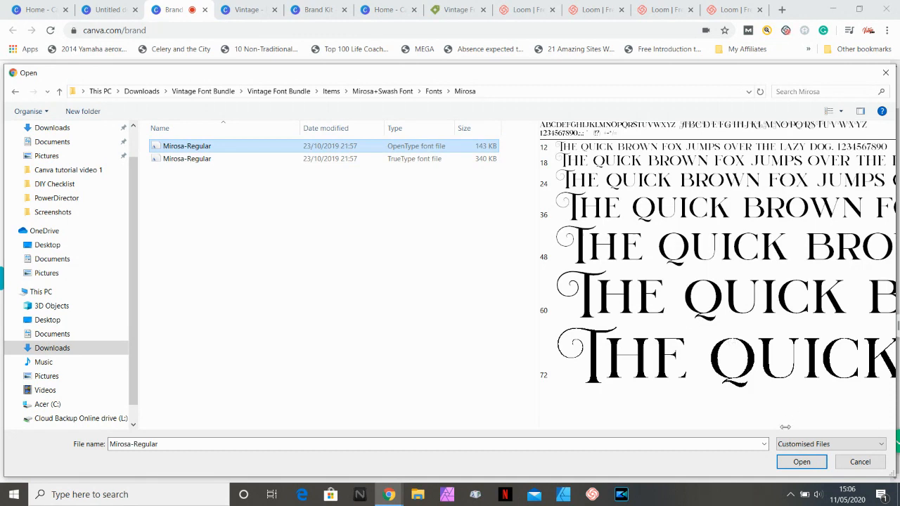
pyautogui.click(802, 462)
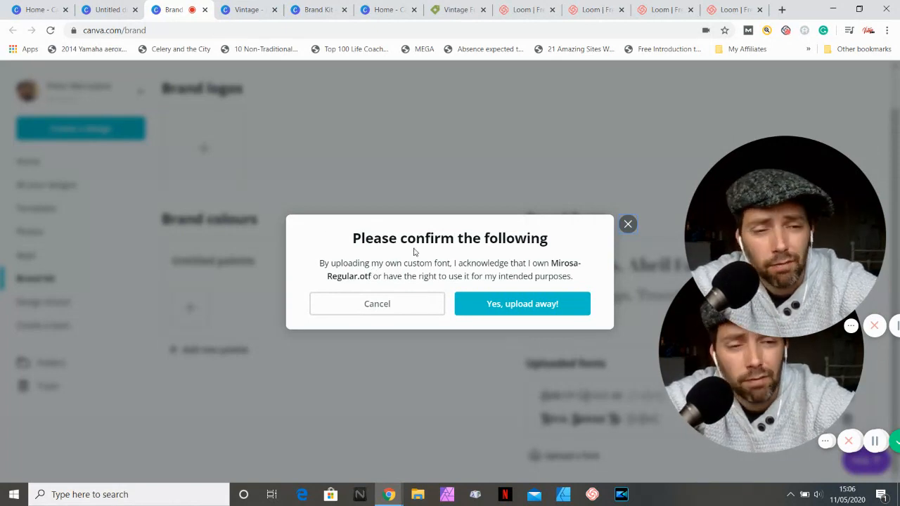
pyautogui.moveTo(382, 293)
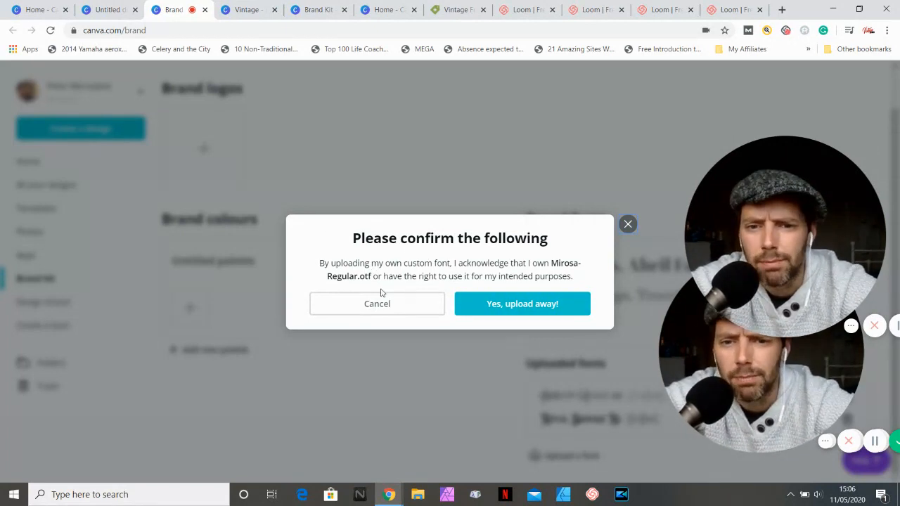
# Confirm 'Yes, upload away!' to upload Mirosa-Regular.otf.
pyautogui.click(522, 303)
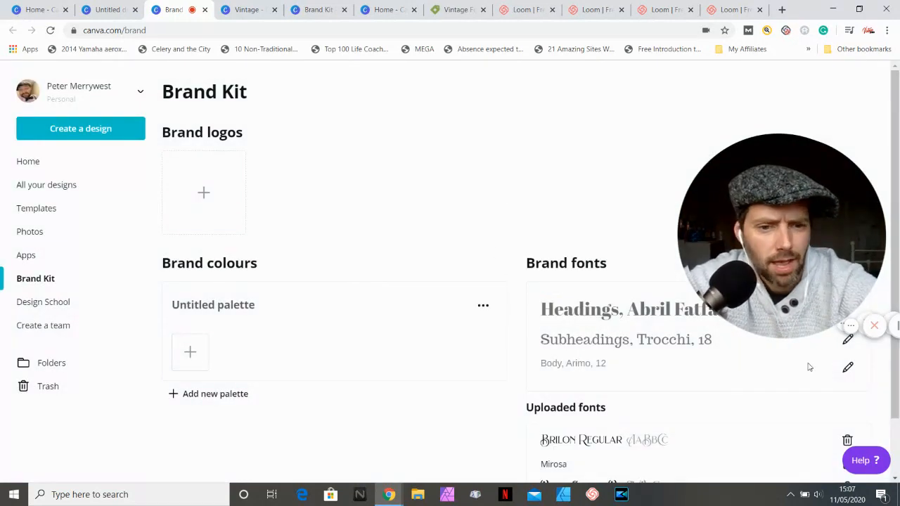
# Scroll the Brand Kit page to confirm Mirosa is listed under Uploaded fonts.
pyautogui.scroll(-3)
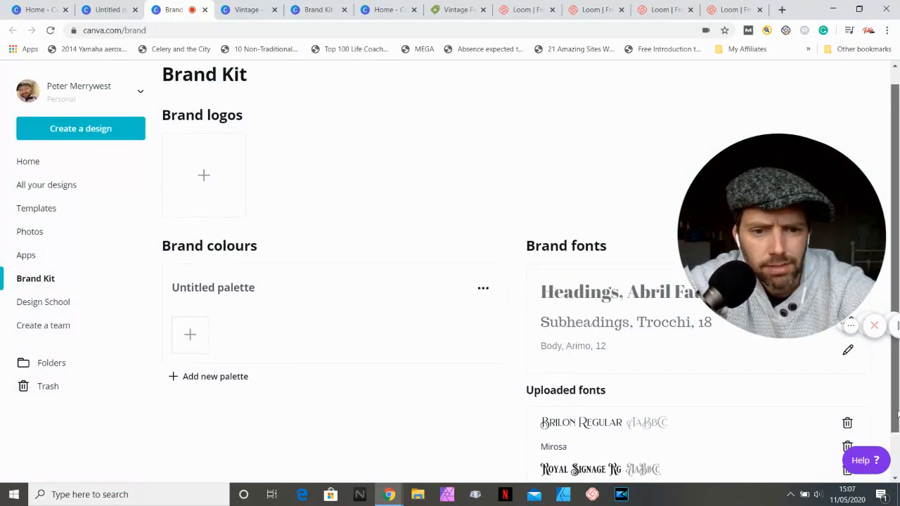
pyautogui.scroll(-3)
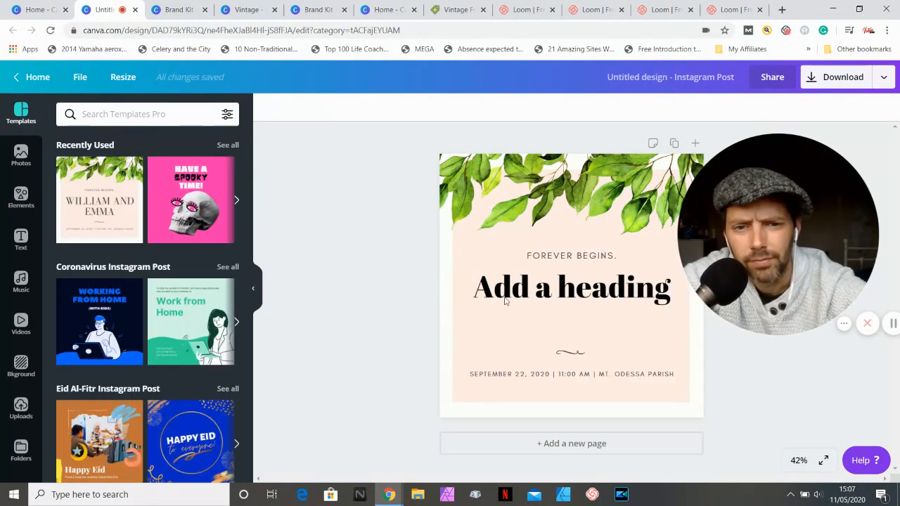
# Apply the uploaded Mirosa font to the 'Add a heading' text.
pyautogui.click(571, 287)
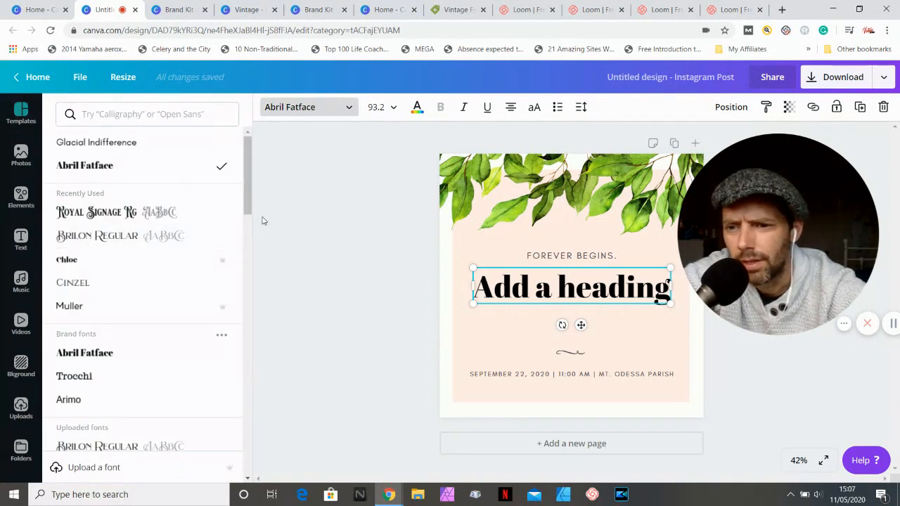
pyautogui.scroll(-3)
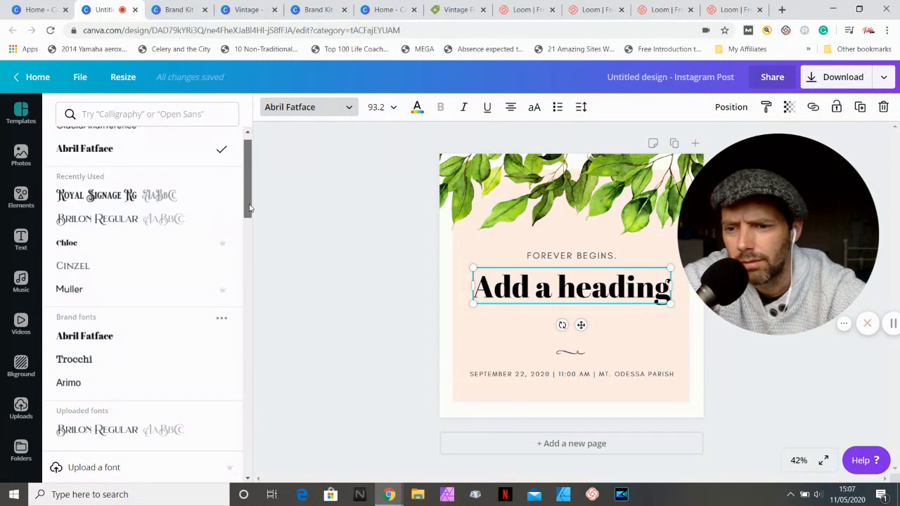
pyautogui.scroll(-3)
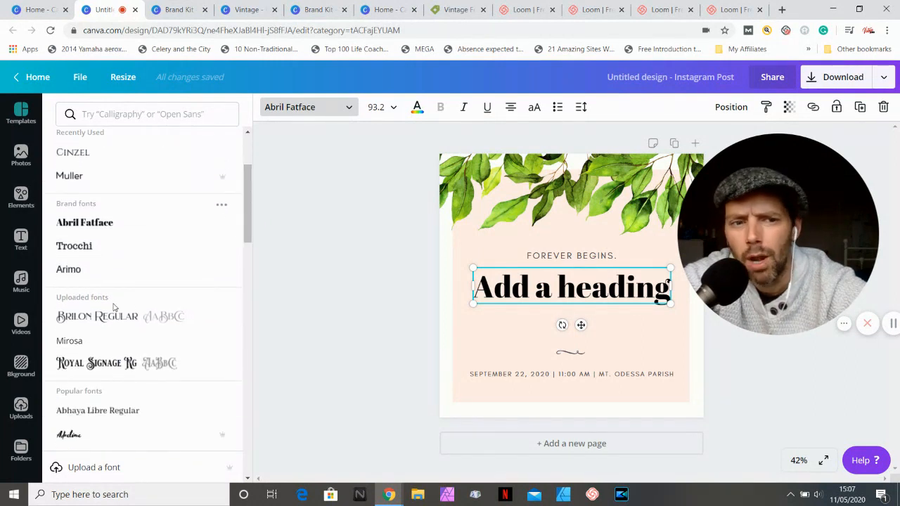
pyautogui.moveTo(90, 335)
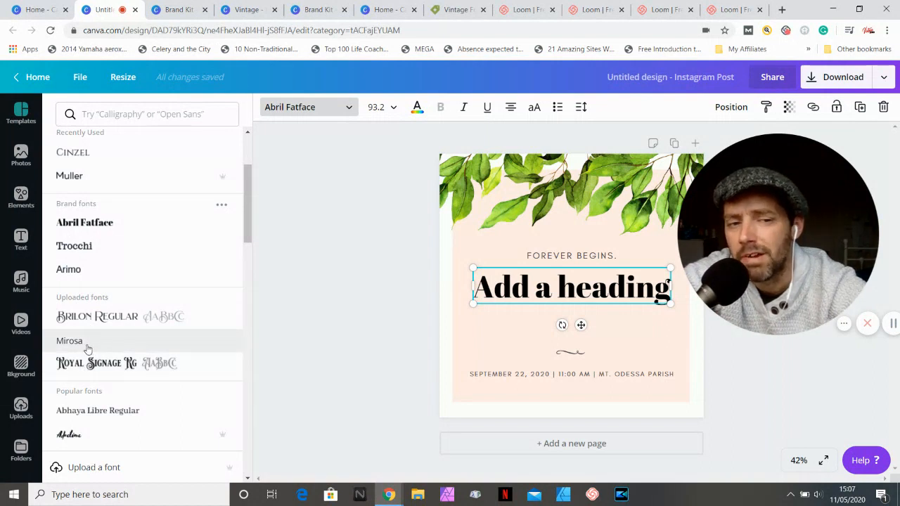
pyautogui.click(69, 341)
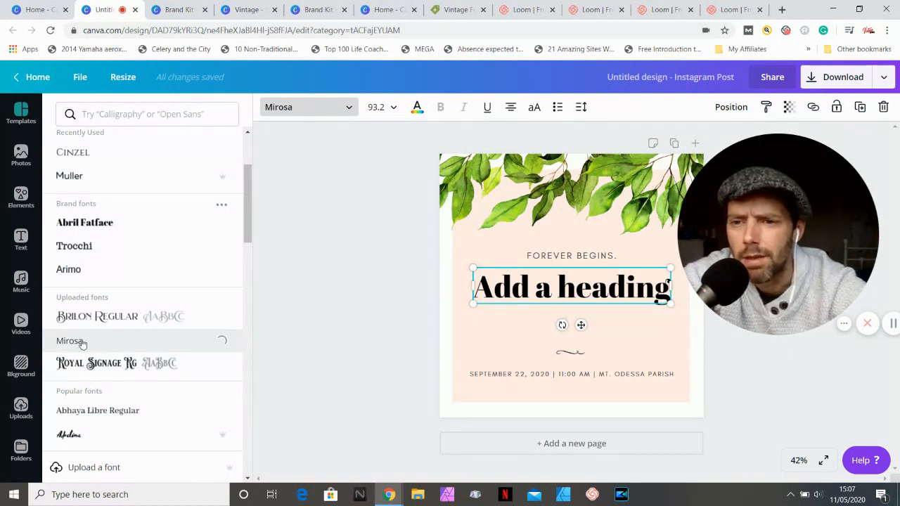
pyautogui.click(69, 341)
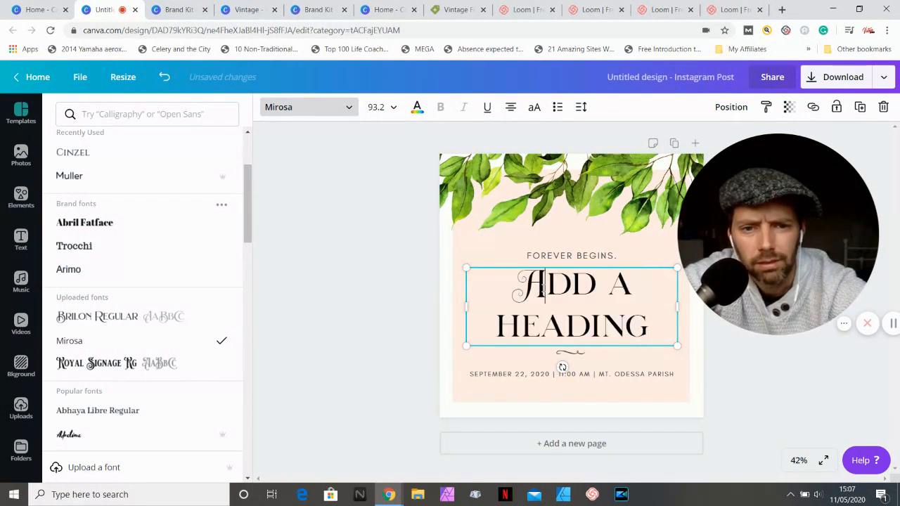
# Replace the heading text with 'VINTAGE'.
pyautogui.doubleClick(531, 284)
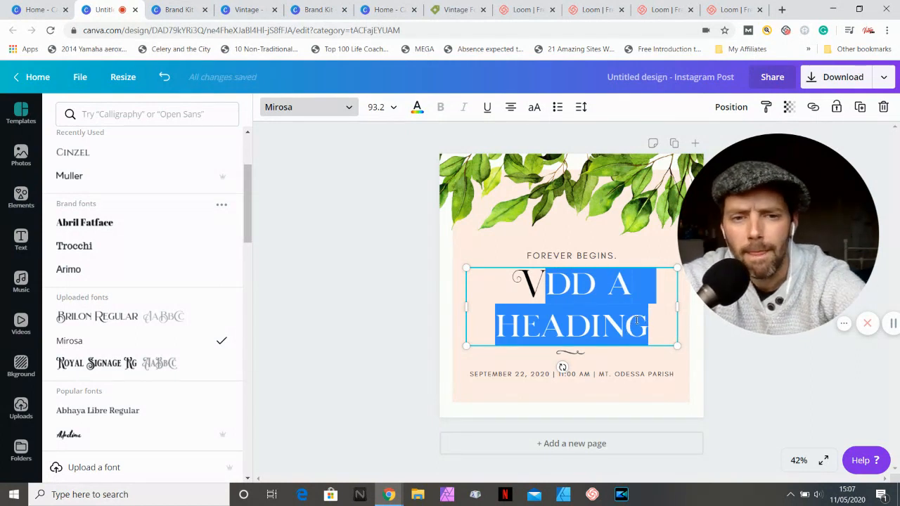
pyautogui.write('VINTAGE')
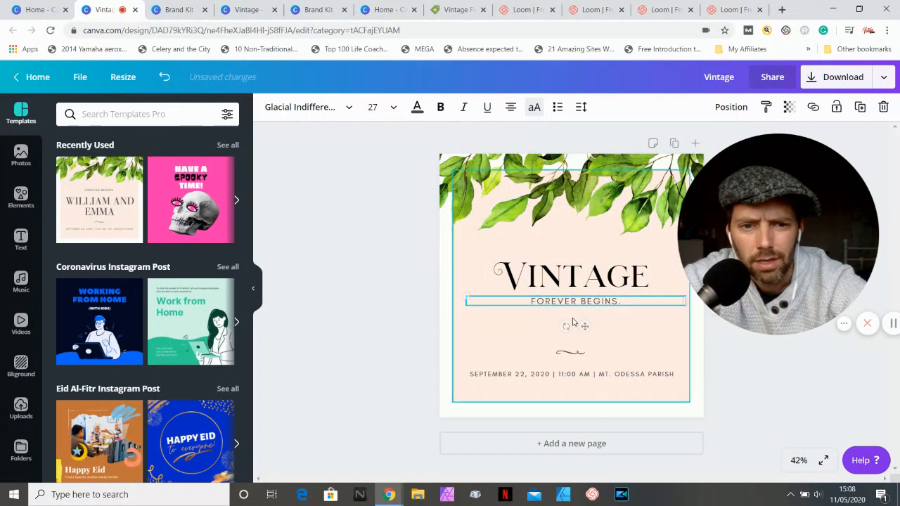
# Trim the 'FOREVER BEGINS.' subtitle to just 'FOREVER'.
pyautogui.click(573, 274)
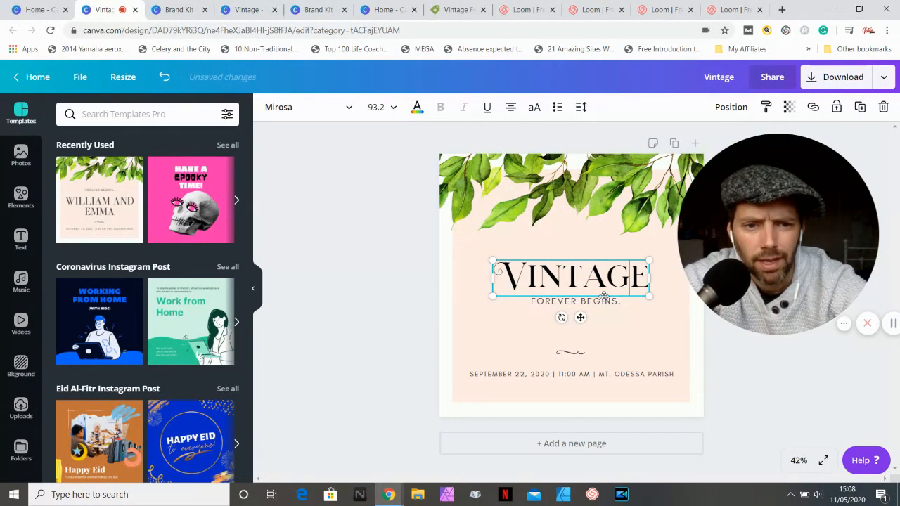
pyautogui.doubleClick(571, 275)
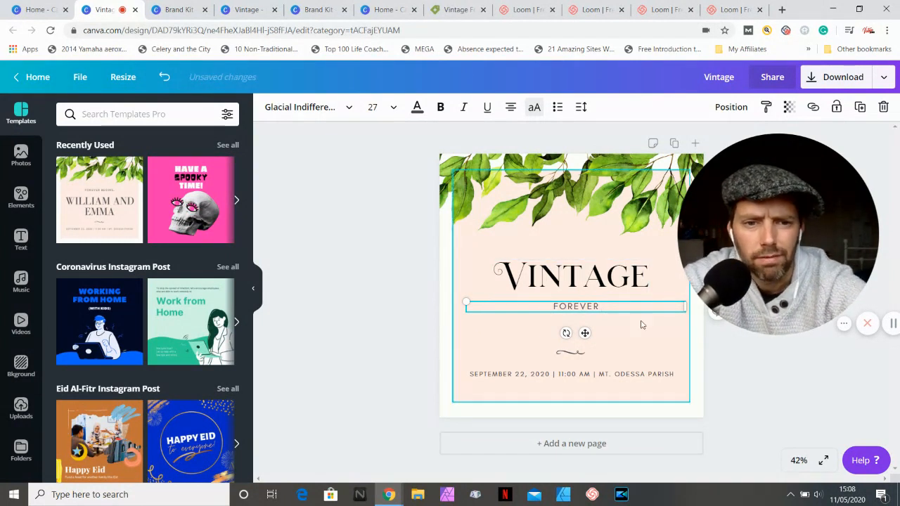
pyautogui.click(571, 274)
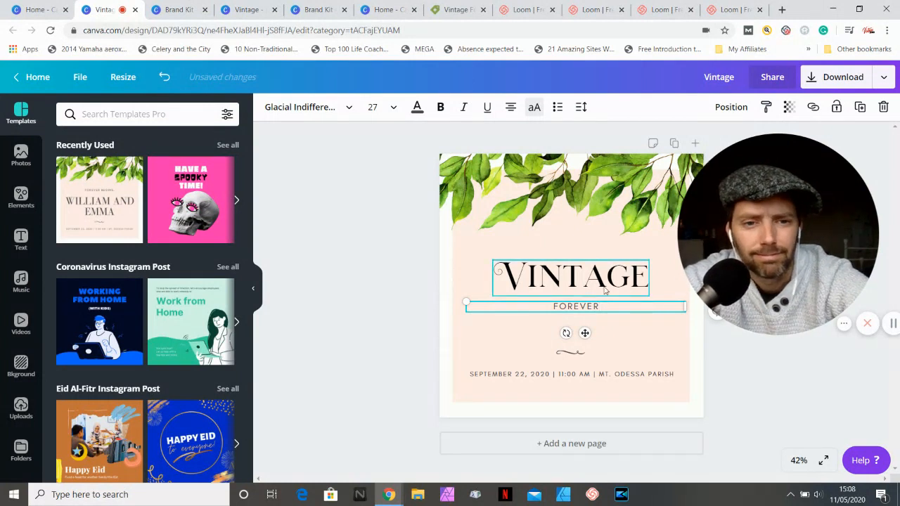
# Move FOREVER up so it sits centred beneath VINTAGE.
pyautogui.click(576, 306)
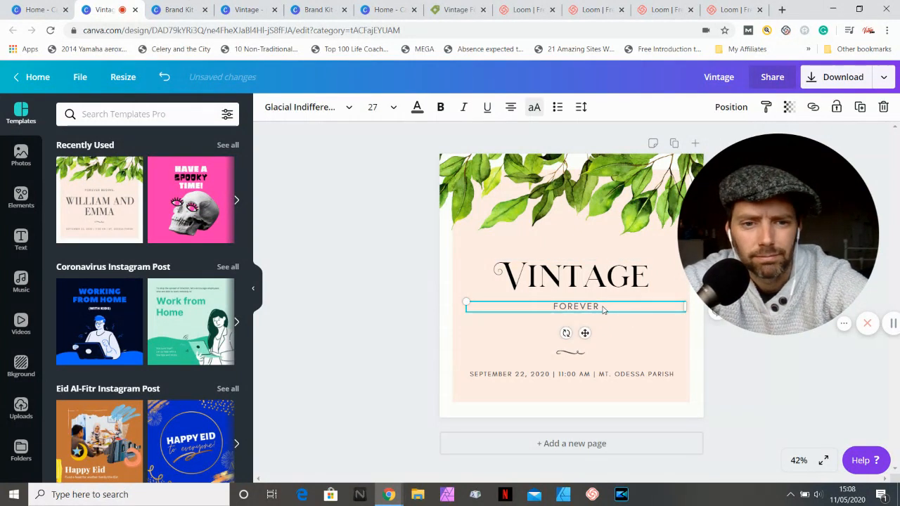
pyautogui.moveTo(598, 307); pyautogui.dragTo(604, 301)
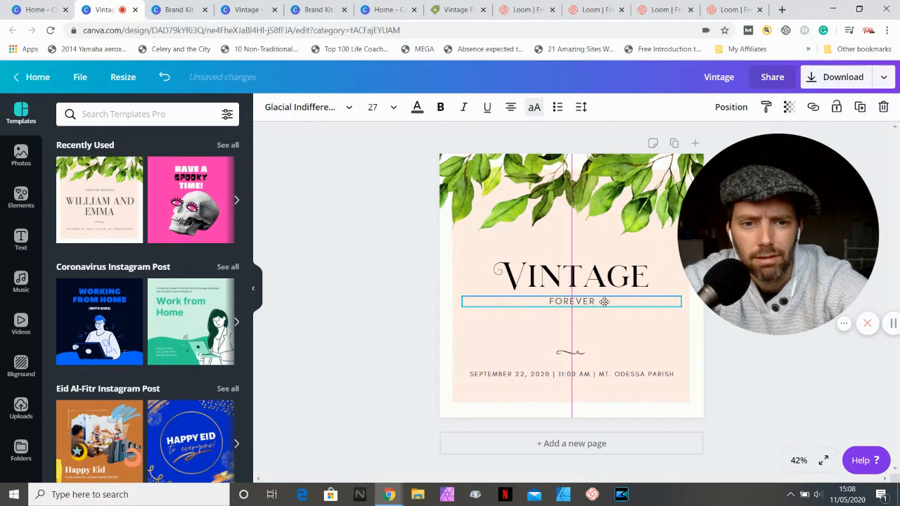
pyautogui.click(571, 274)
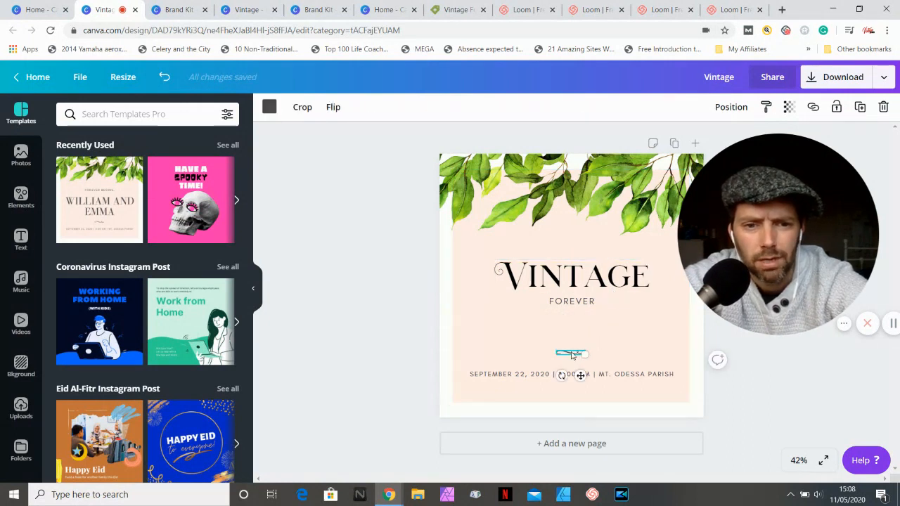
# Move the swirl divider up beneath FOREVER and collapse the side panel to enlarge the canvas.
pyautogui.moveTo(572, 354); pyautogui.dragTo(571, 334)
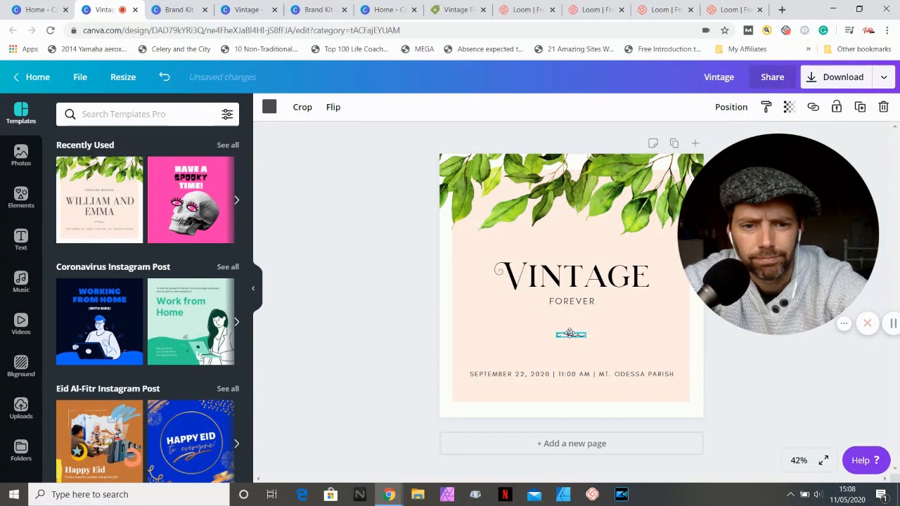
pyautogui.click(570, 334)
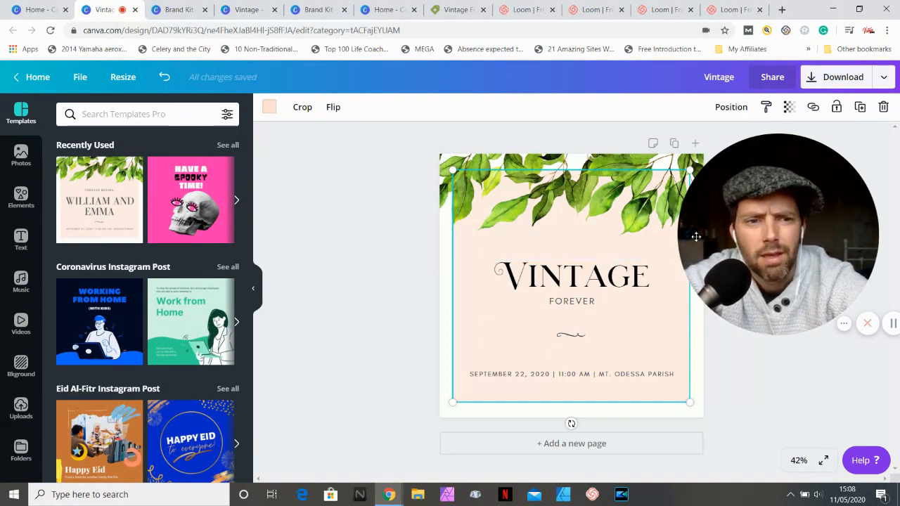
pyautogui.scroll(-3)
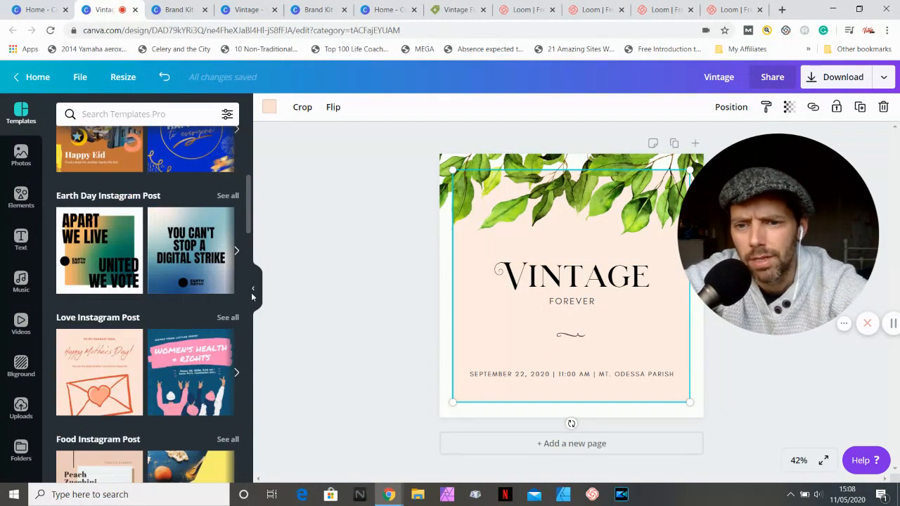
pyautogui.click(252, 288)
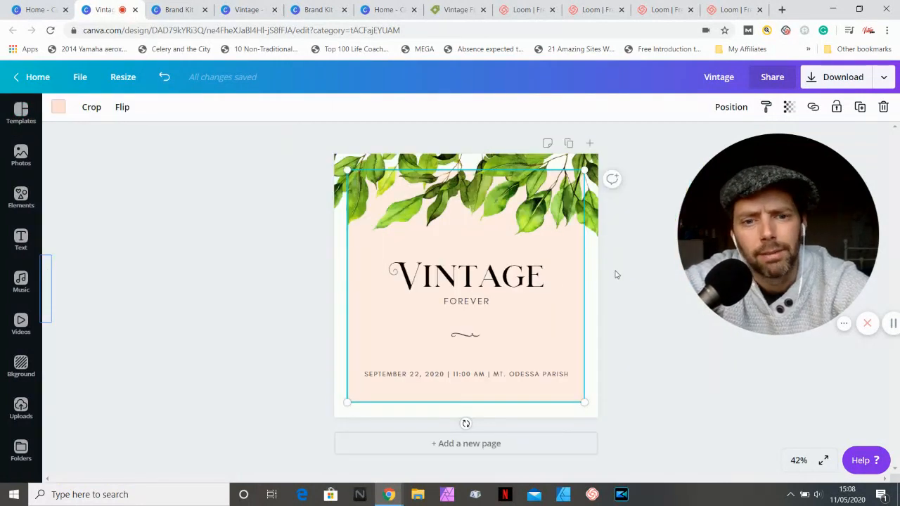
pyautogui.moveTo(420, 315)
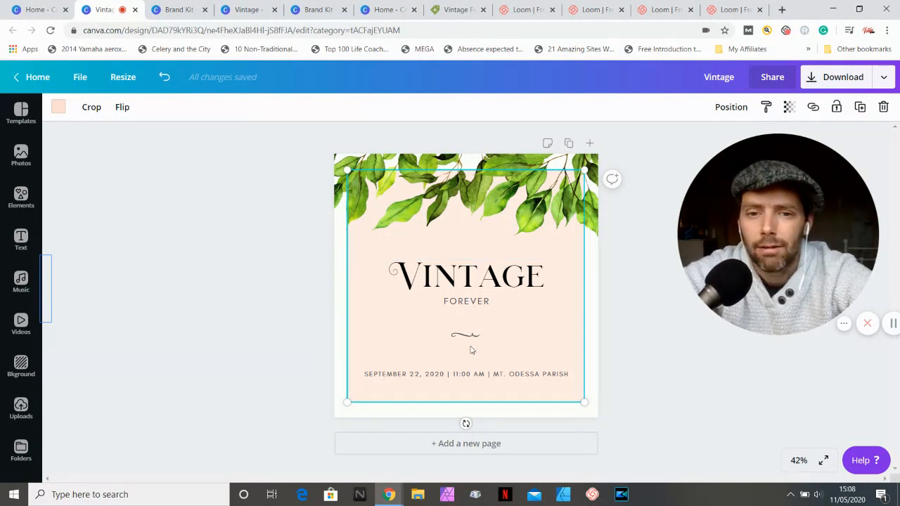
pyautogui.click(466, 275)
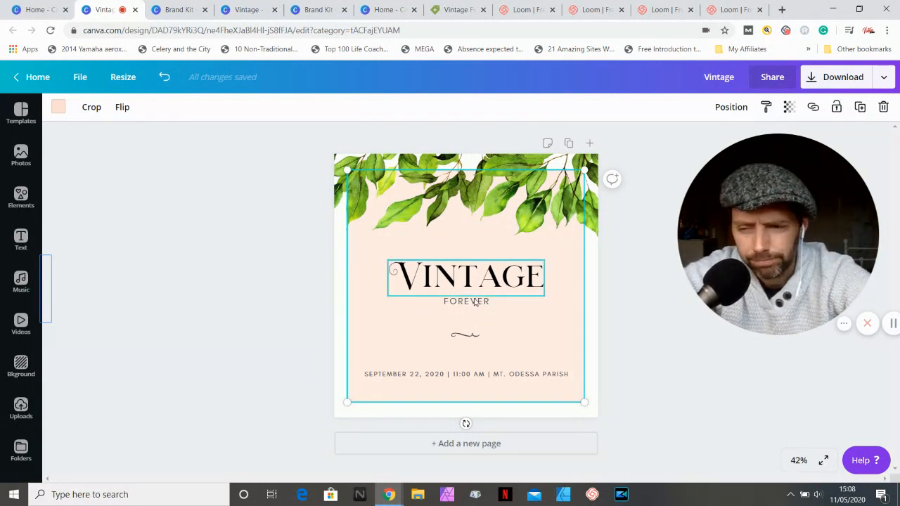